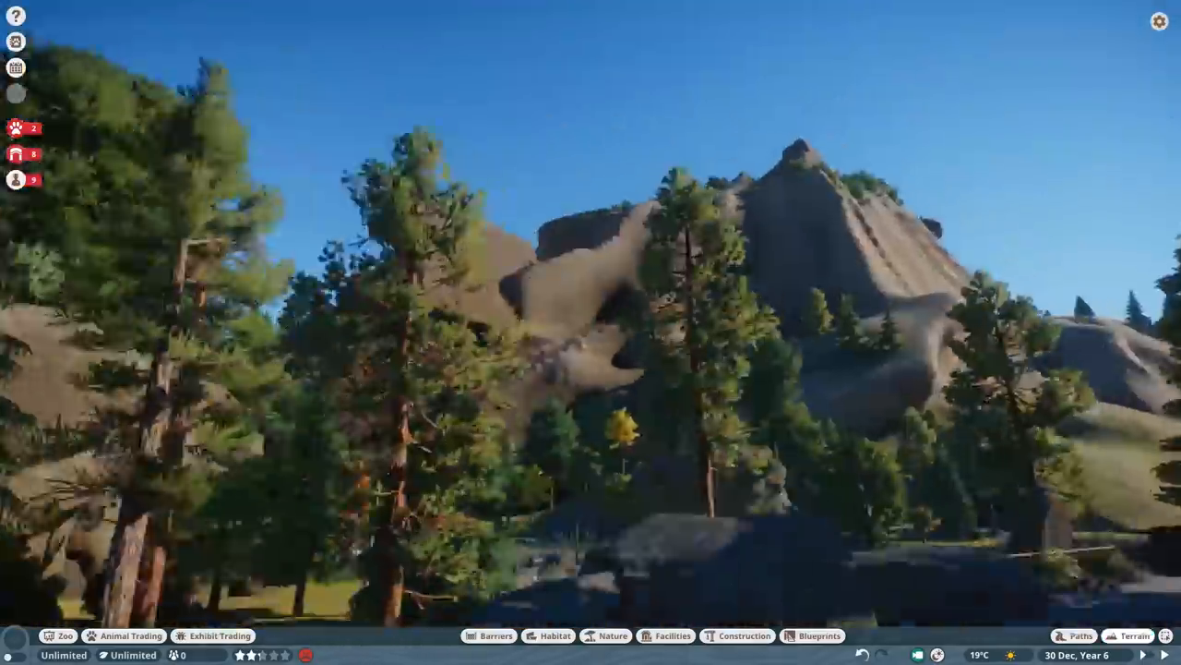
Step: Smooth the brown rock cliff's upper face and flatten its rounded ledge with sculpt brushes
left_click(1134, 635)
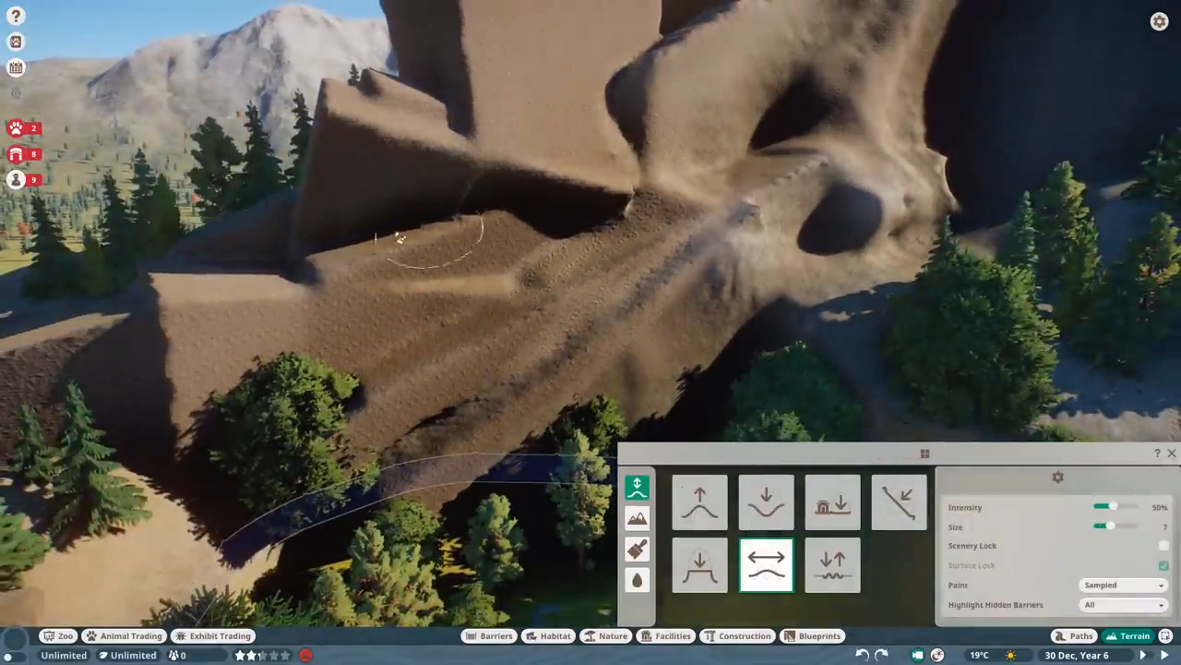
left_click(898, 501)
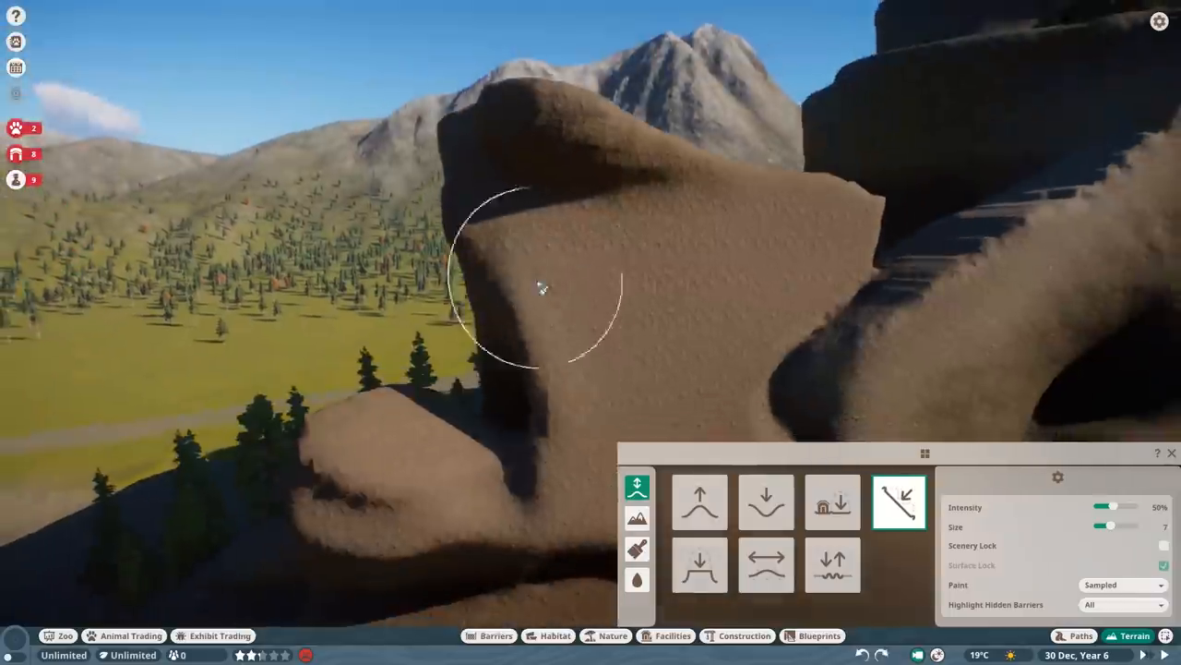
left_click(766, 565)
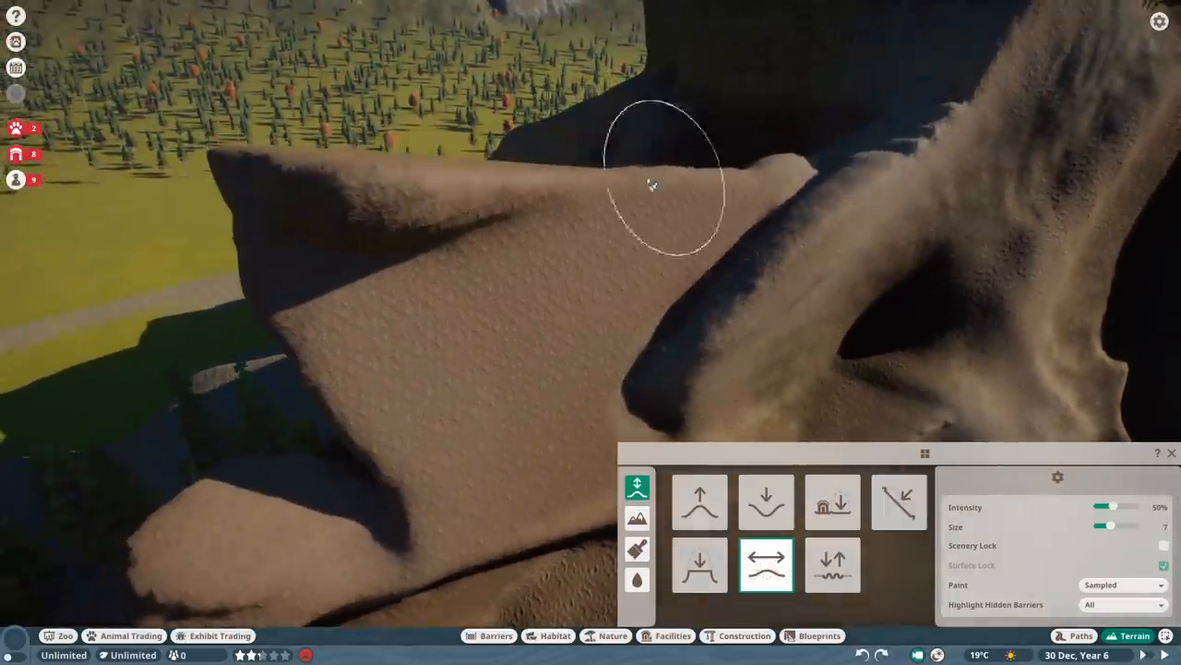
left_click(898, 501)
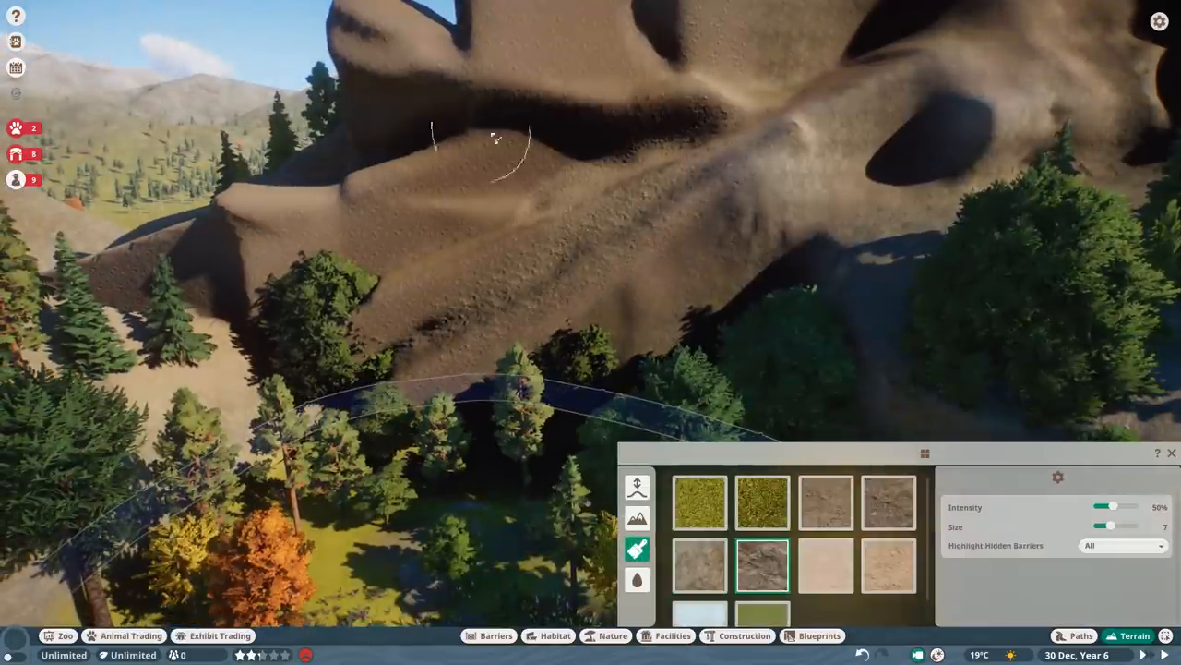
Step: Paint stone textures over the cliff faces, the cliff base and the rounded ledge
left_click(826, 501)
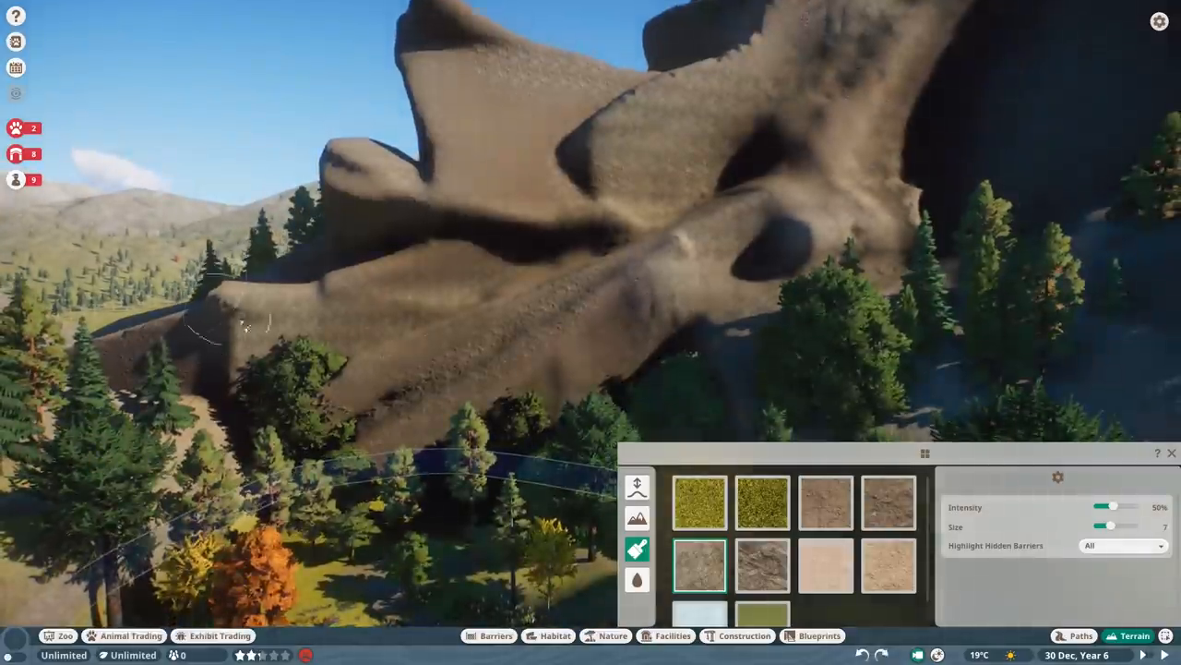
left_click(887, 564)
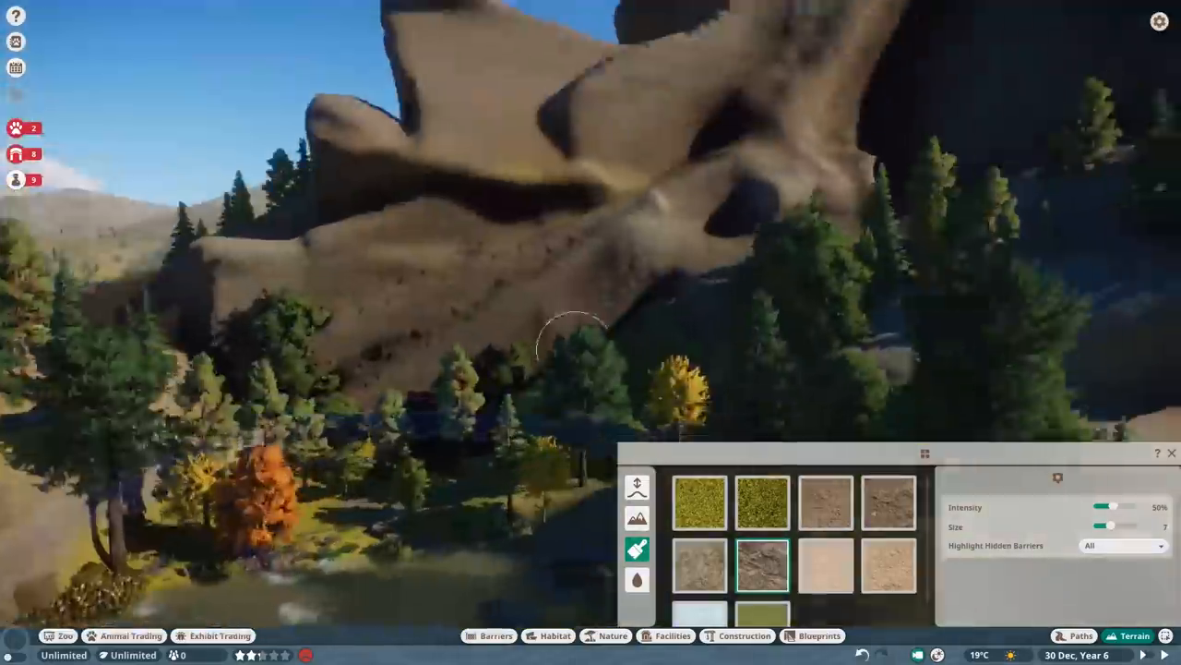
left_click(637, 488)
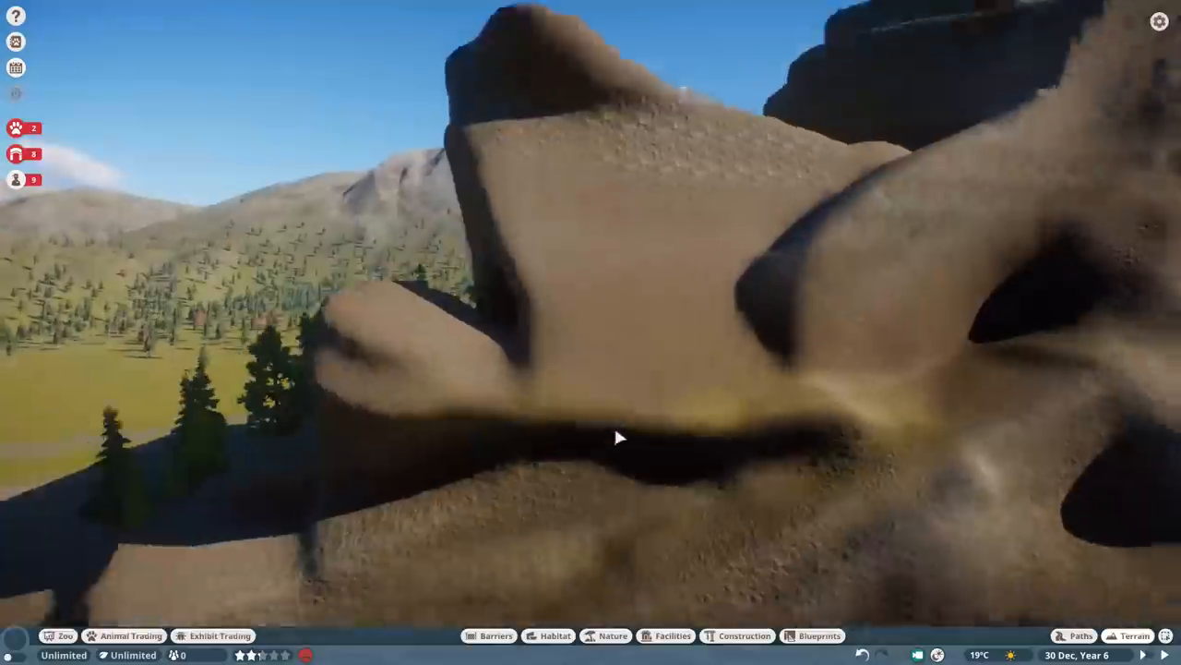
left_click(1134, 635)
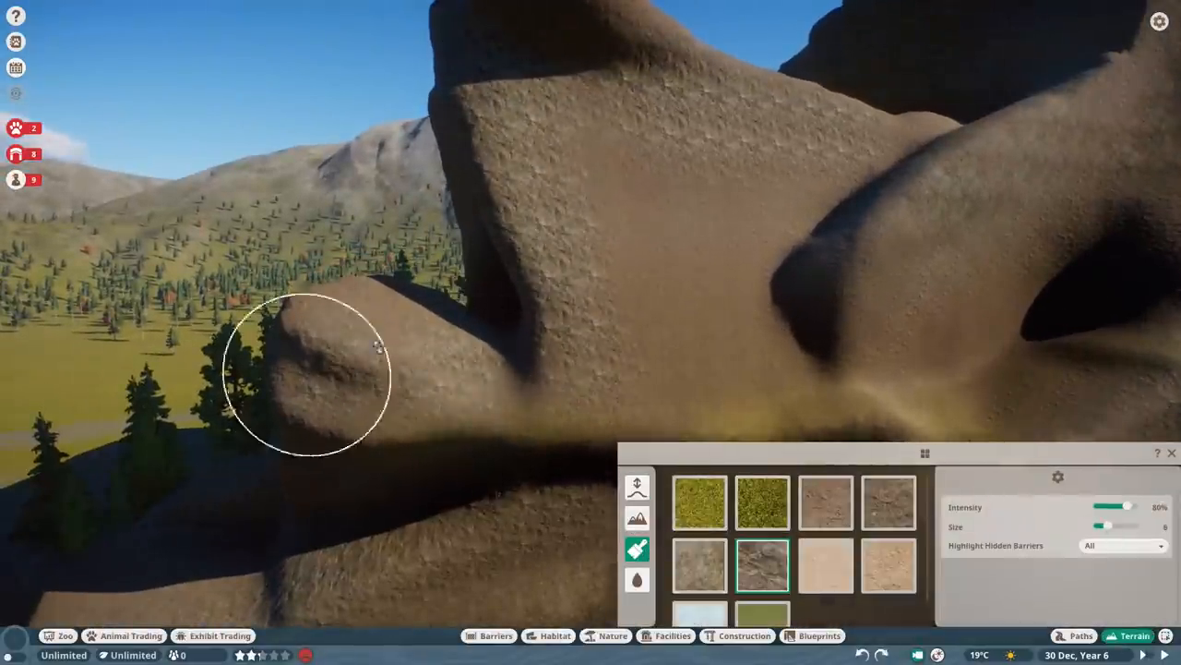
left_click(638, 486)
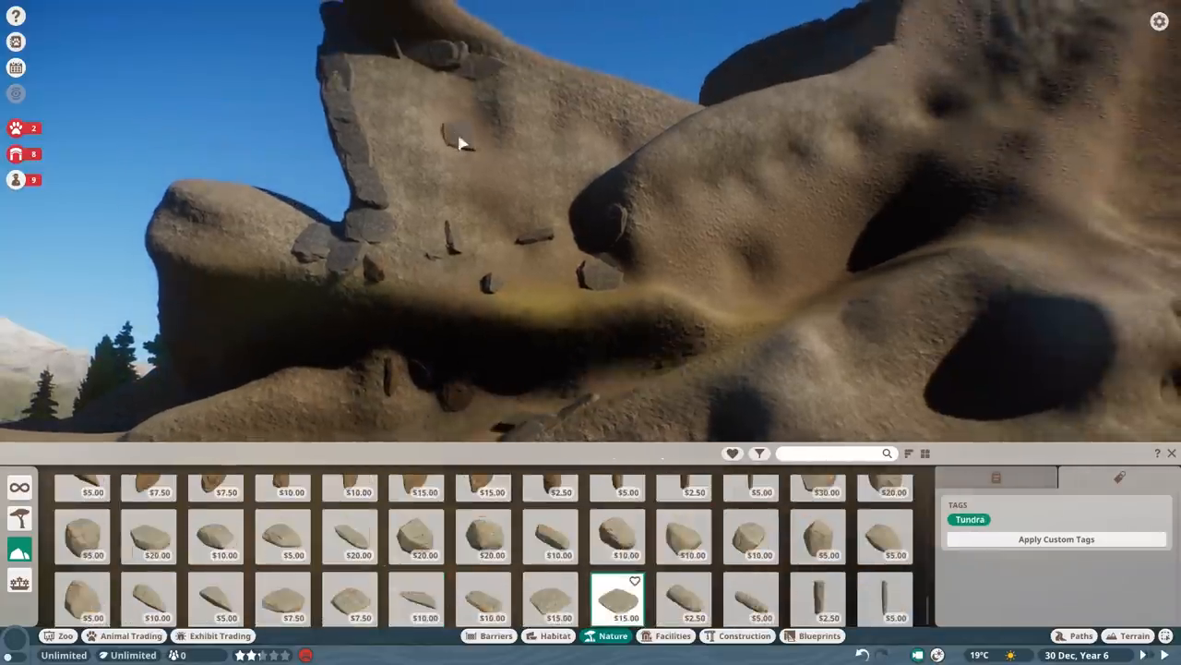
Step: Place Tundra rocks along the cliff face and ledges, plus a boulder on the sandy slope
left_click(884, 536)
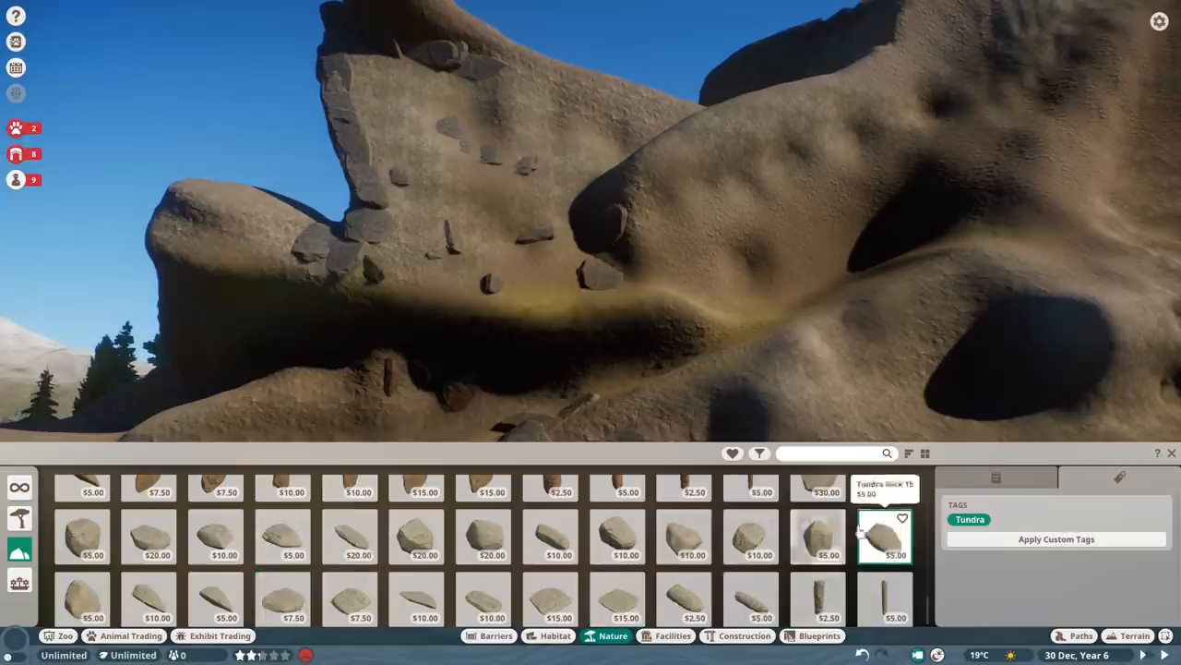
left_click(148, 537)
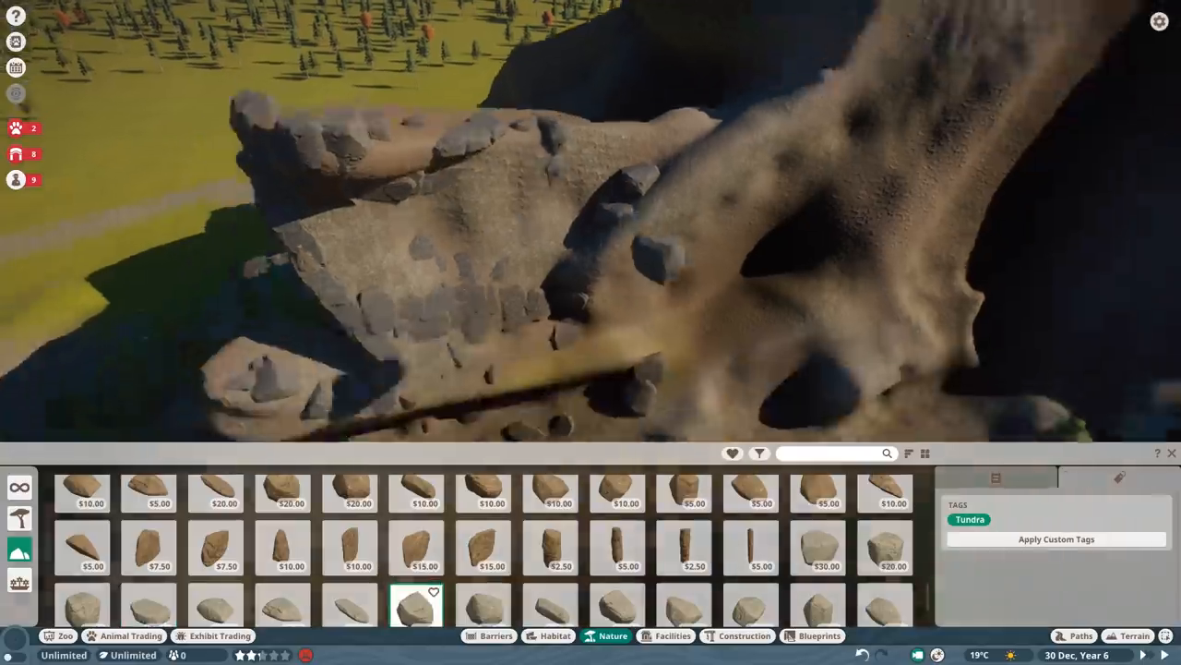
left_click(758, 453)
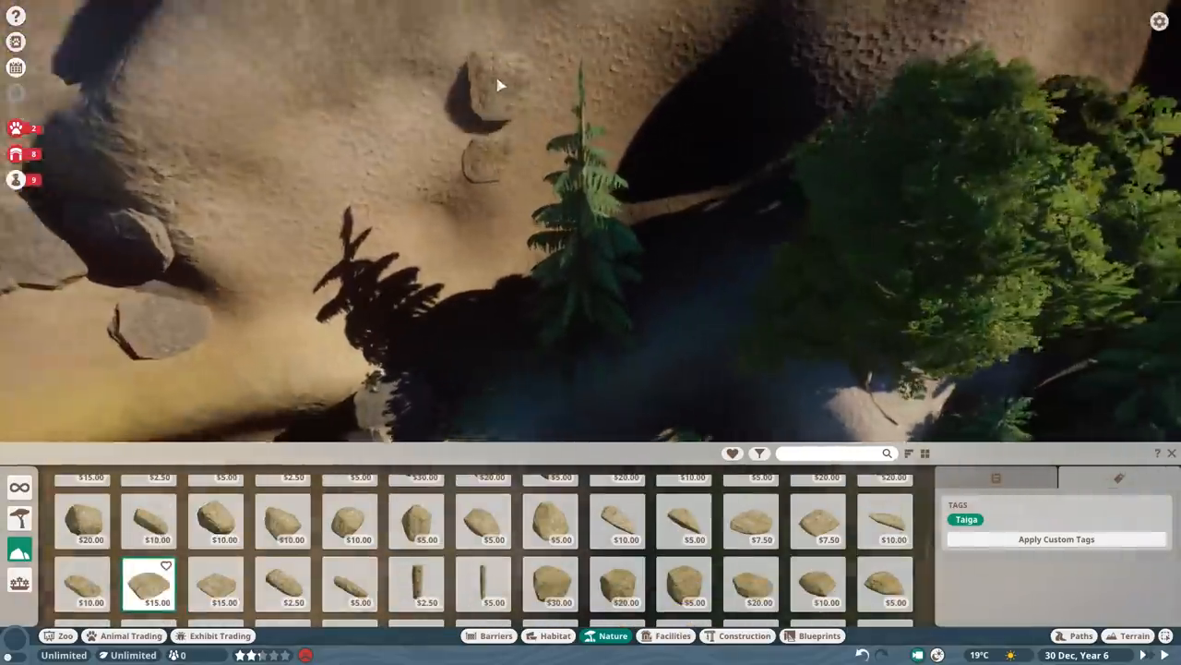
left_click(750, 582)
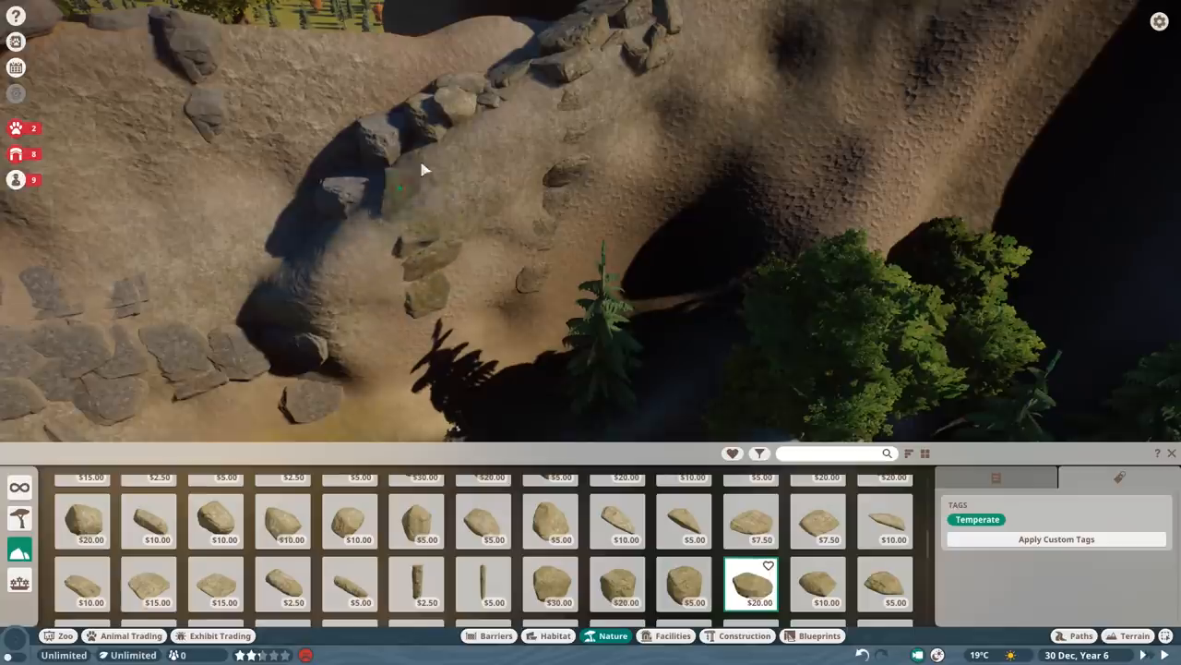
left_click(1139, 635)
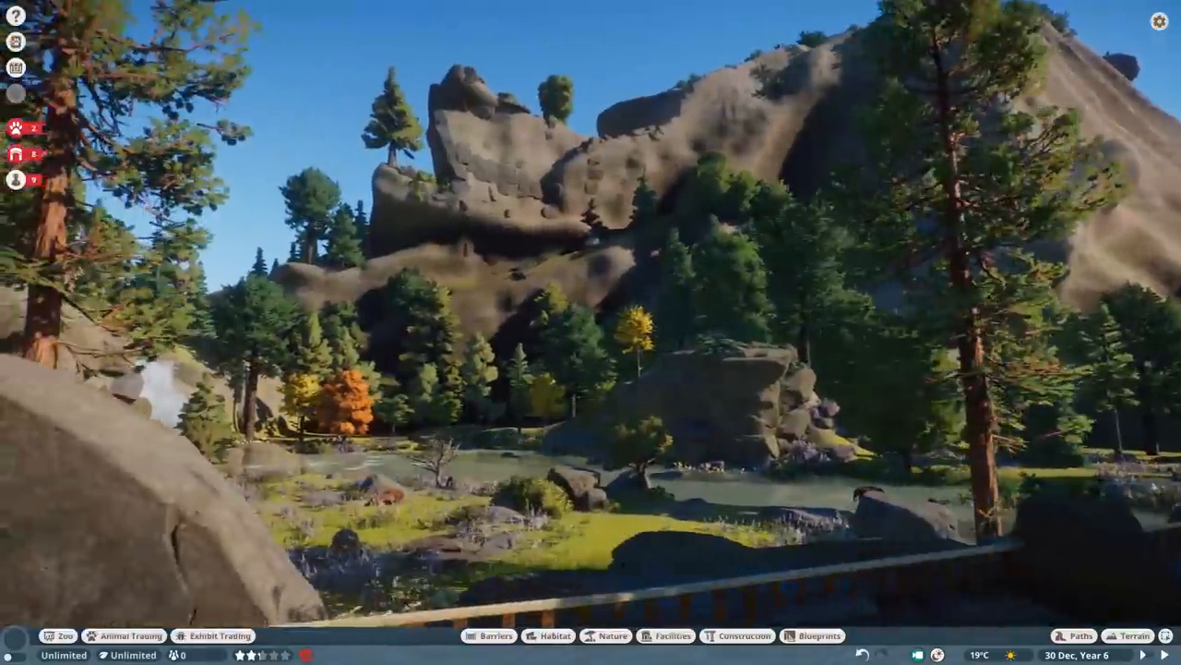
Step: Lower the ground near the pond and plant an Americas tree in the grassy area
left_click(1134, 635)
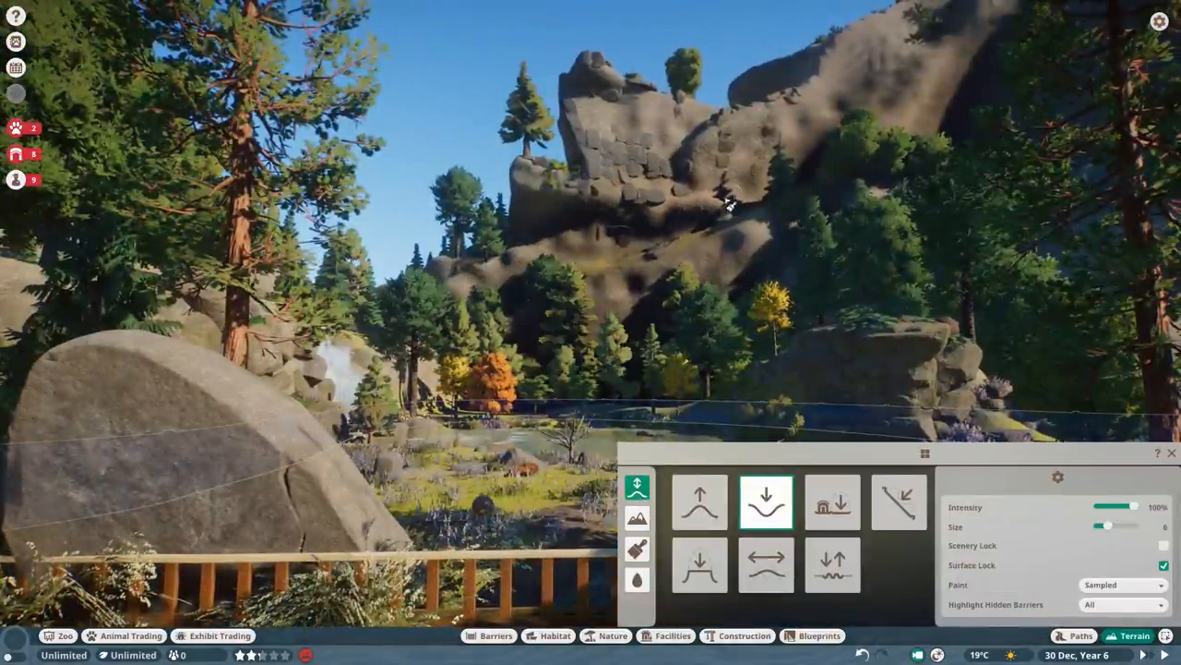
left_click(700, 501)
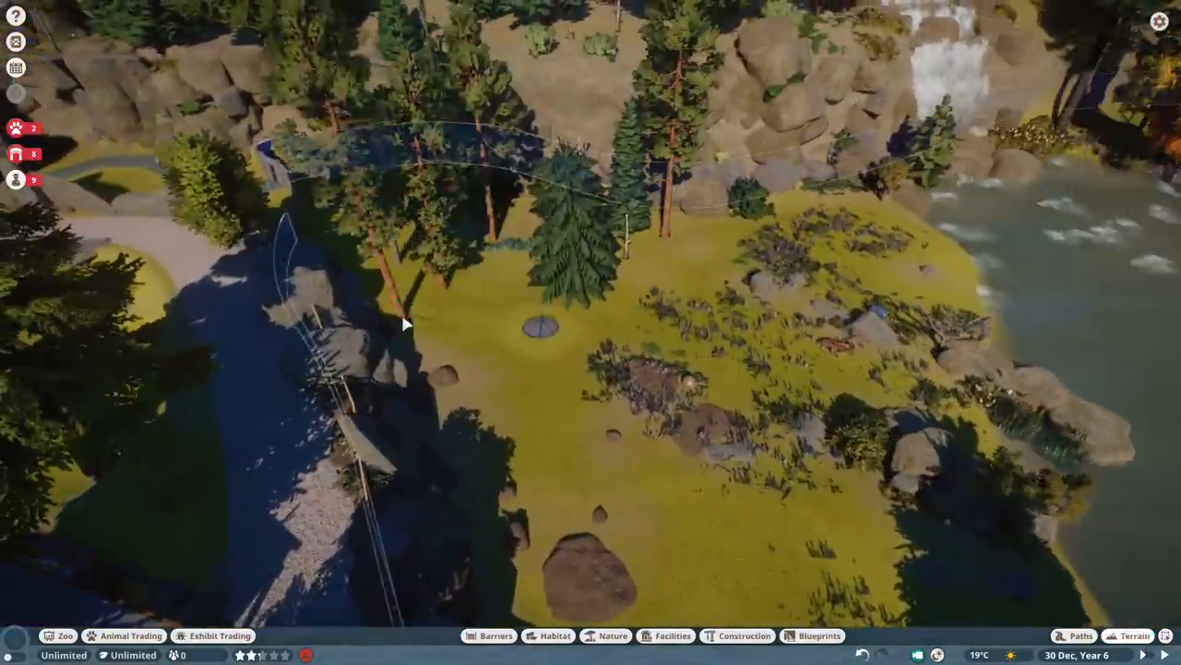
left_click(612, 635)
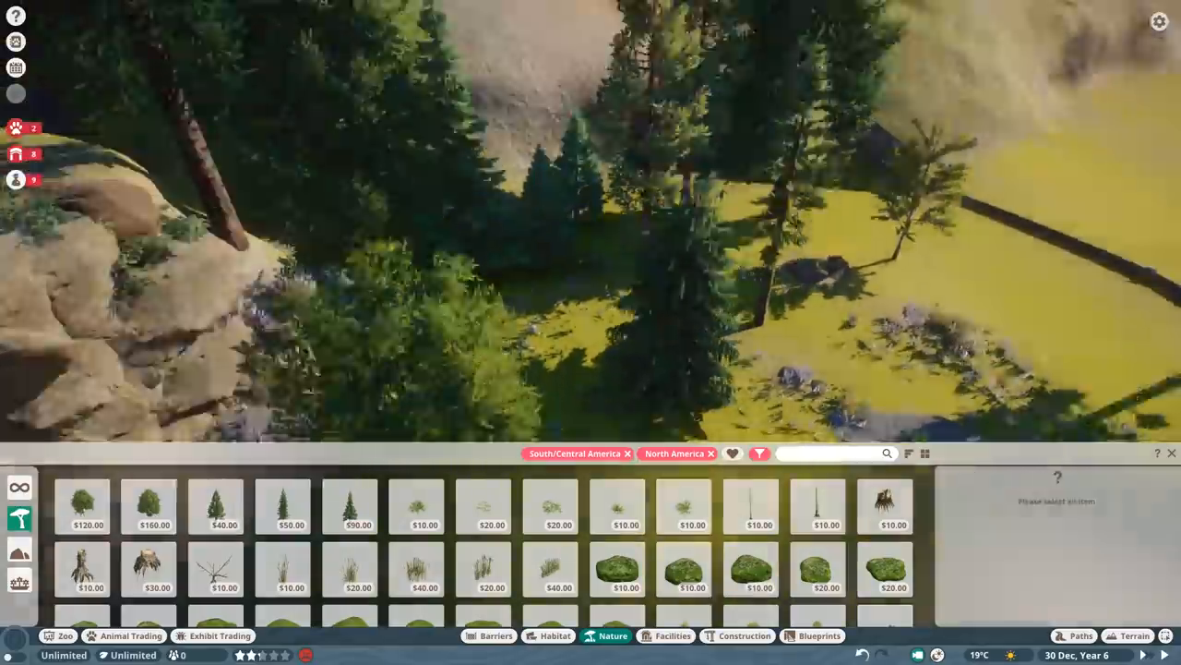
left_click(305, 175)
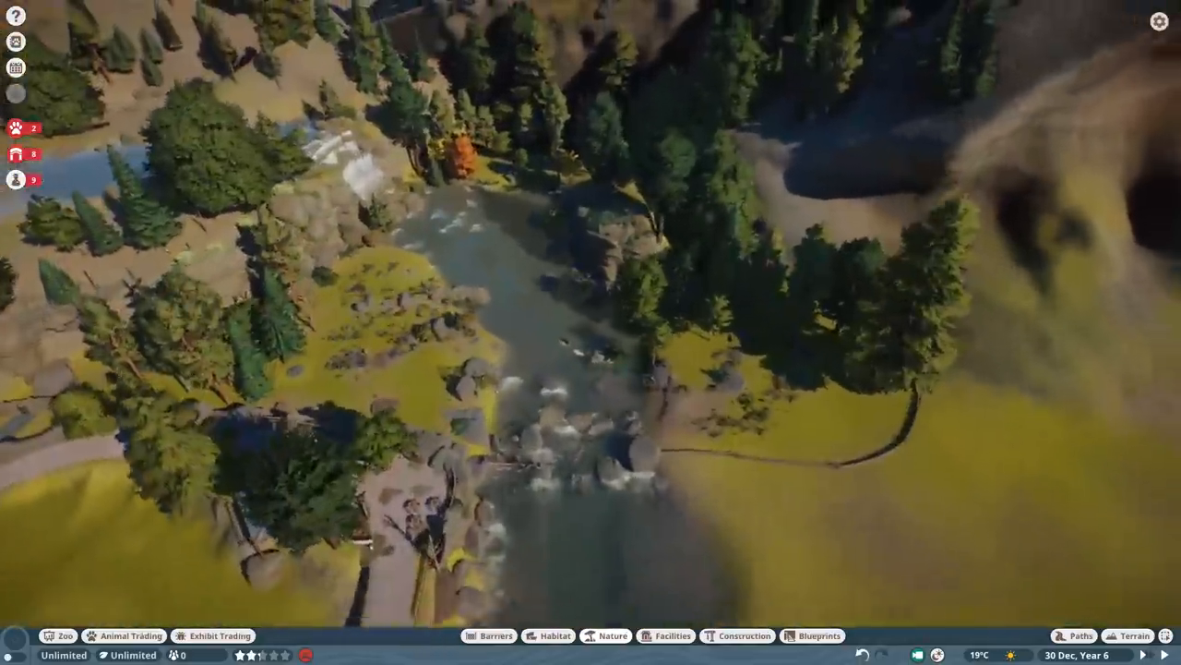
Step: Filter the animal market to American Bison and view a female bison listing
left_click(129, 635)
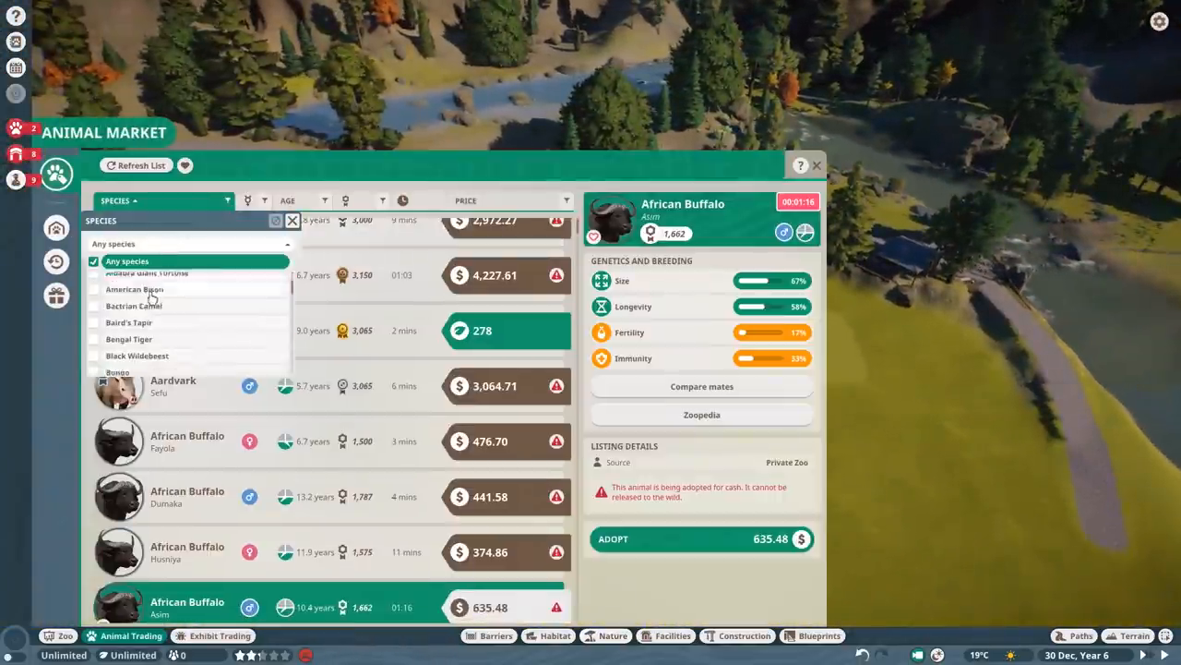
left_click(135, 289)
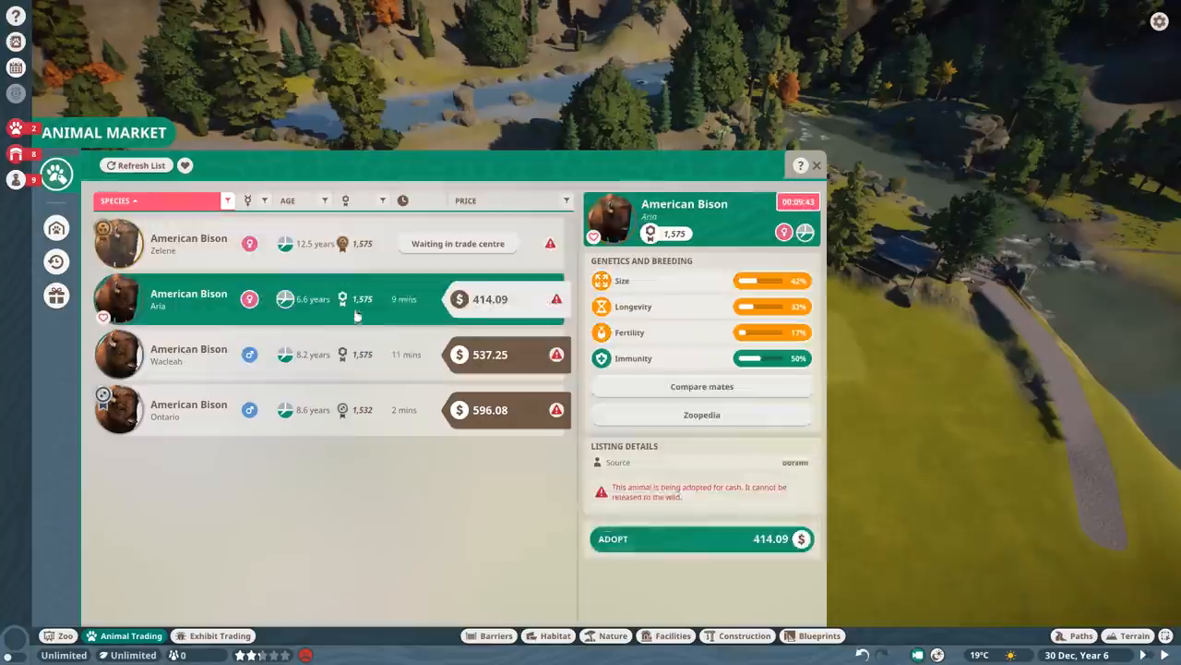
left_click(701, 538)
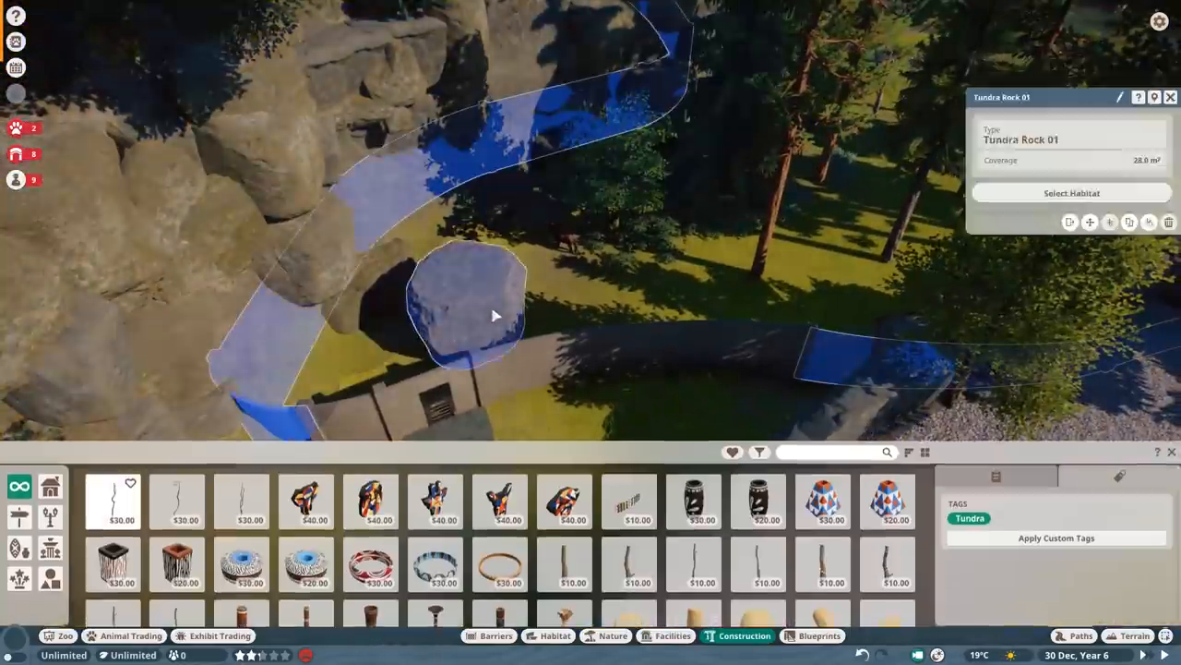
Step: Place a staff building beside the path and surround it with Dry Stone Wall 4m sections
left_click(673, 635)
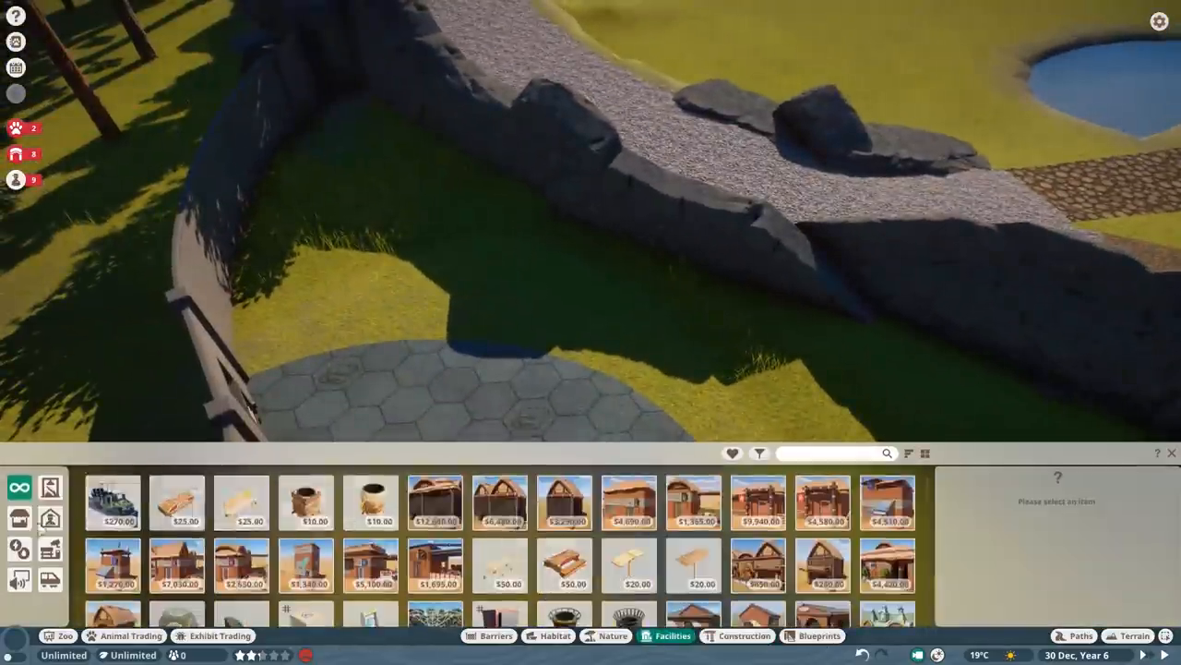
left_click(706, 502)
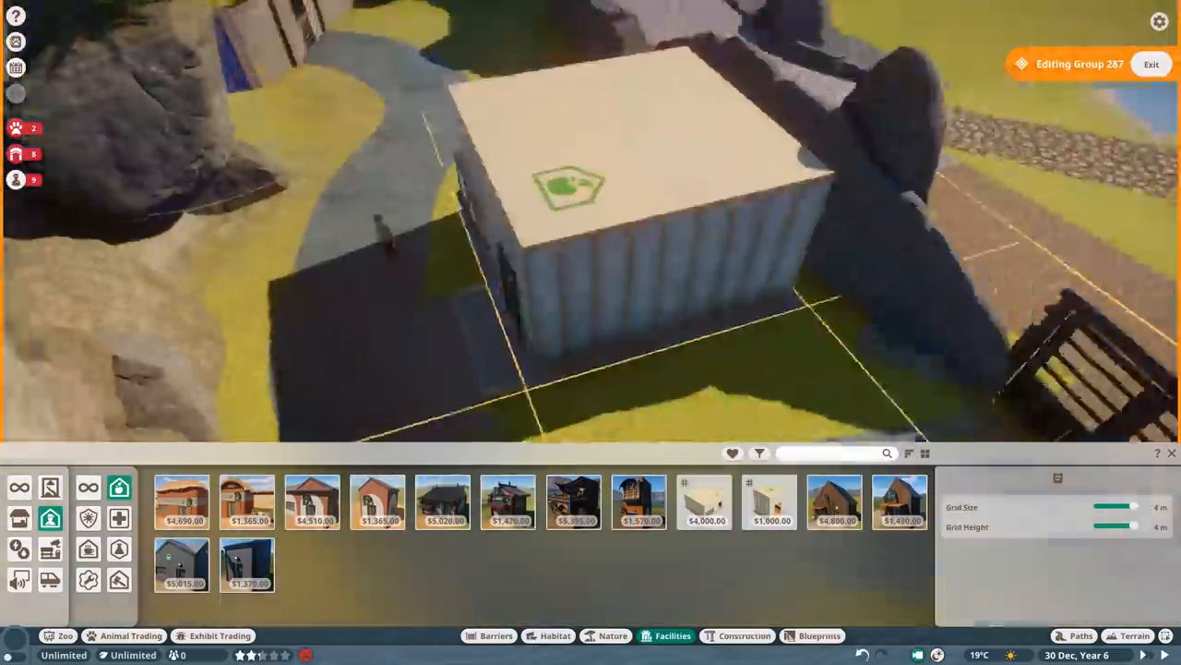
left_click(1080, 635)
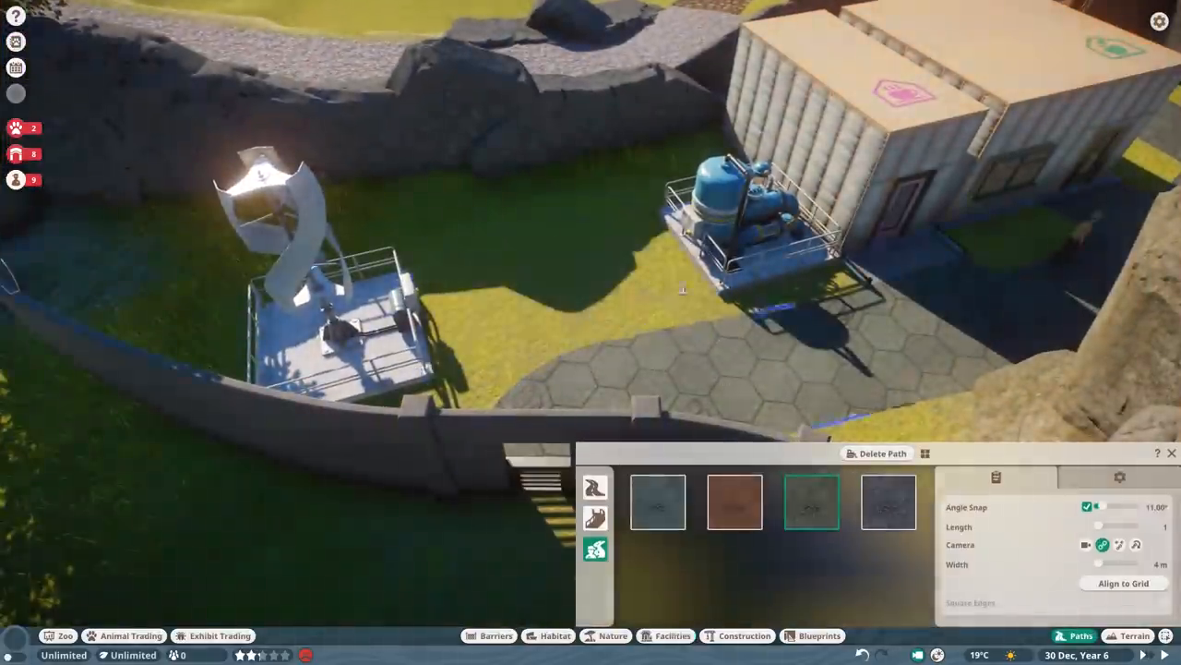
left_click(743, 635)
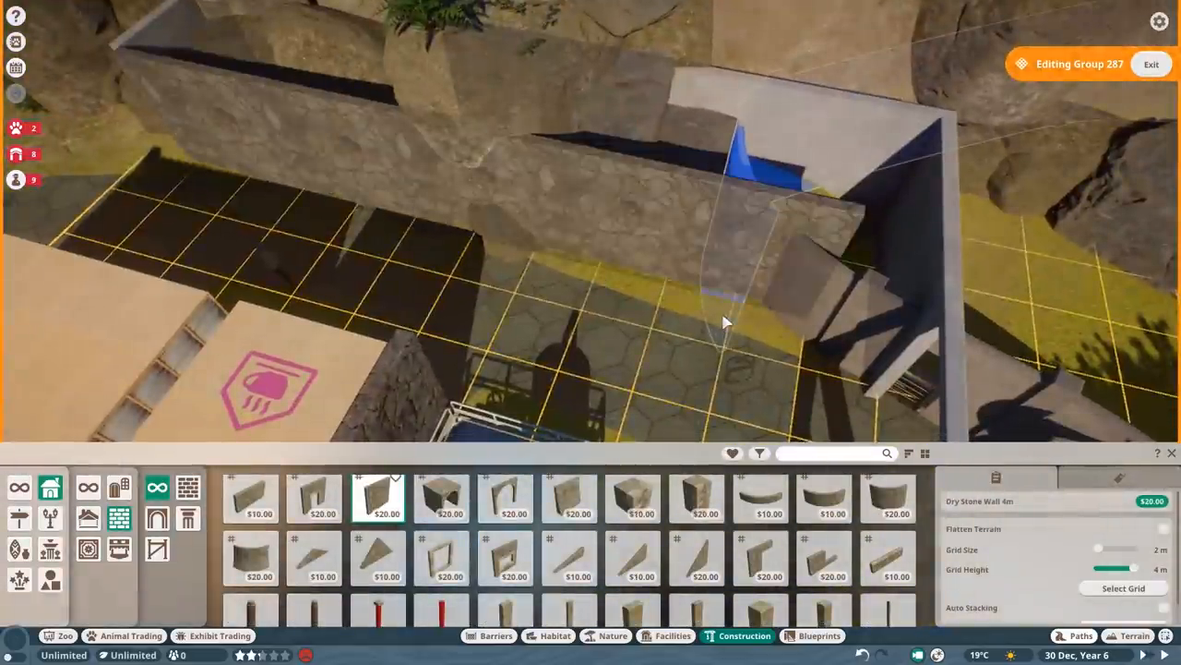
left_click(697, 498)
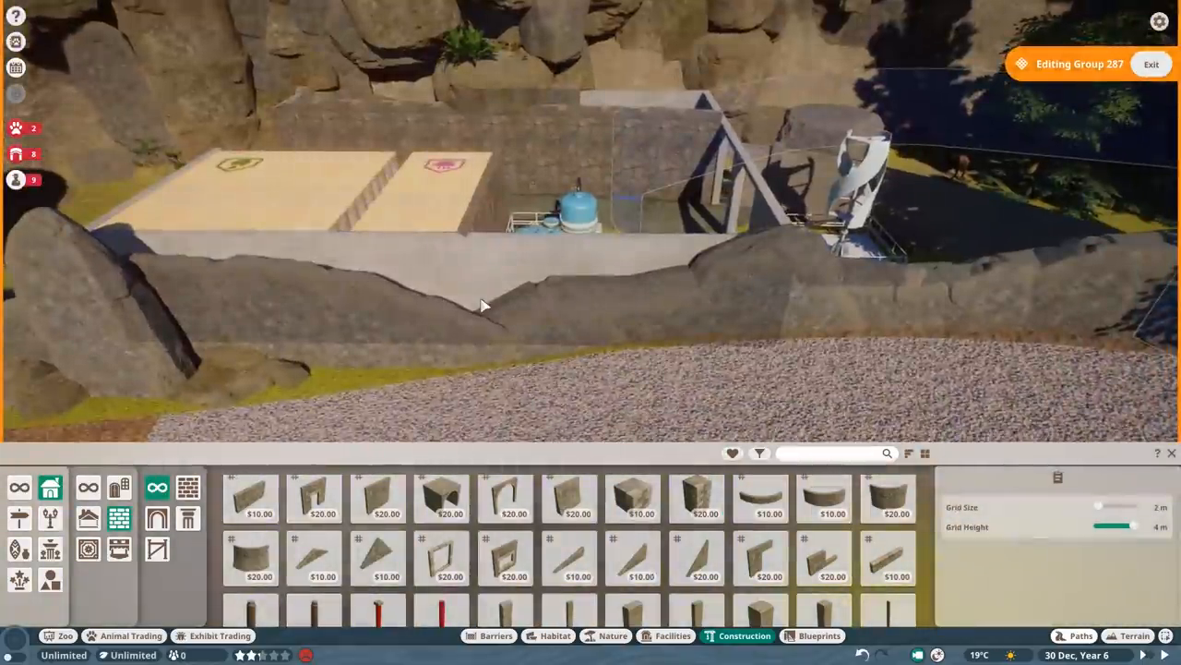
left_click(88, 517)
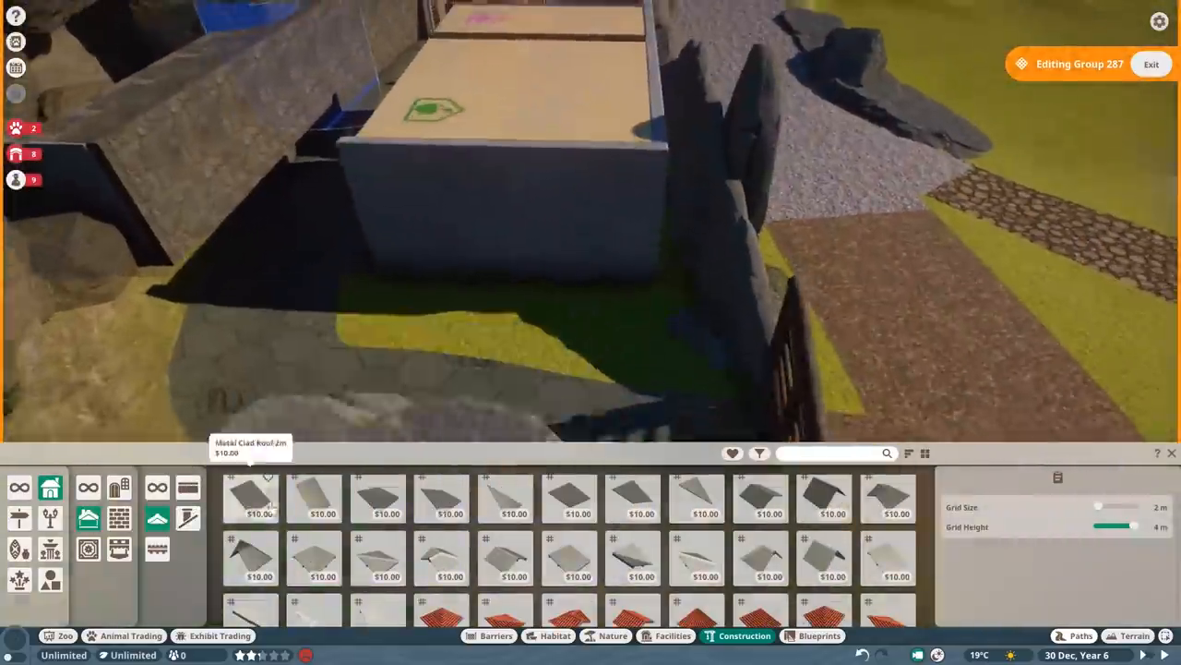
Step: Build a roof panel with East Asia timber beams at the corner, held by a log post
left_click(887, 506)
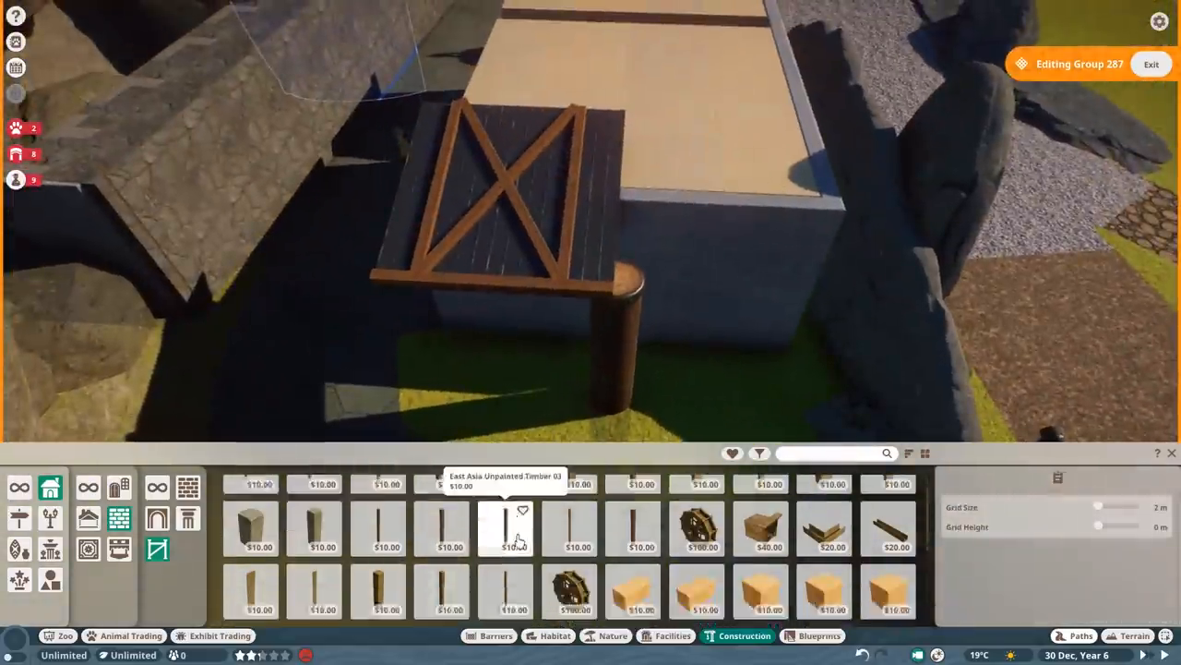
left_click(314, 554)
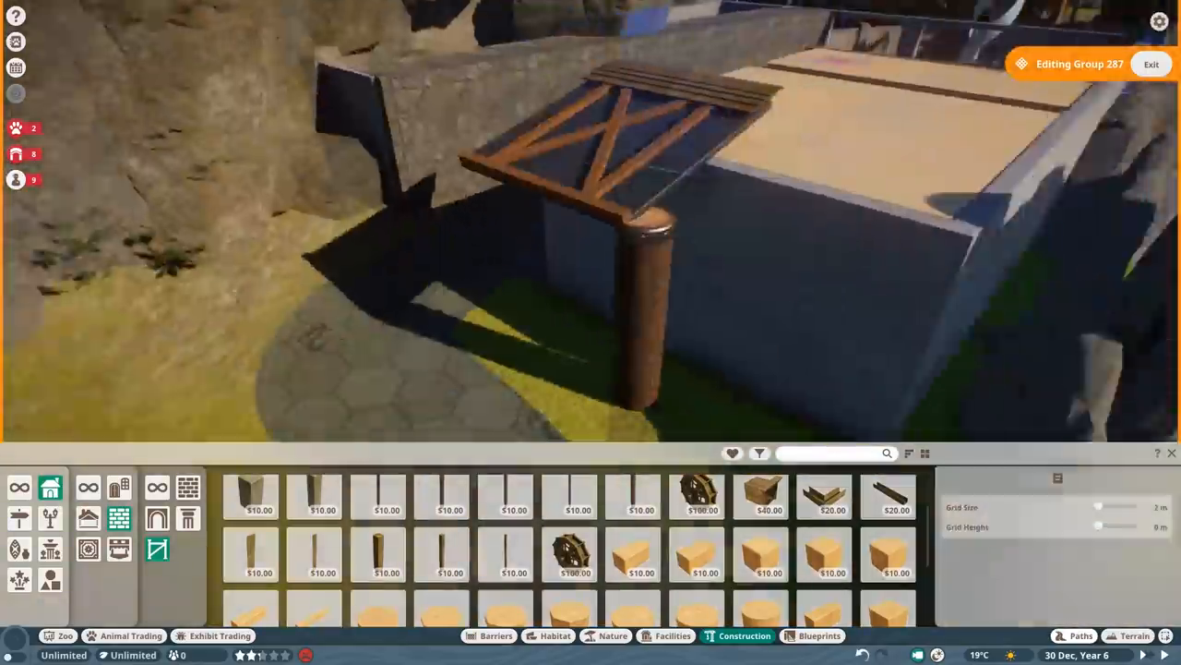
left_click(251, 546)
type("log")
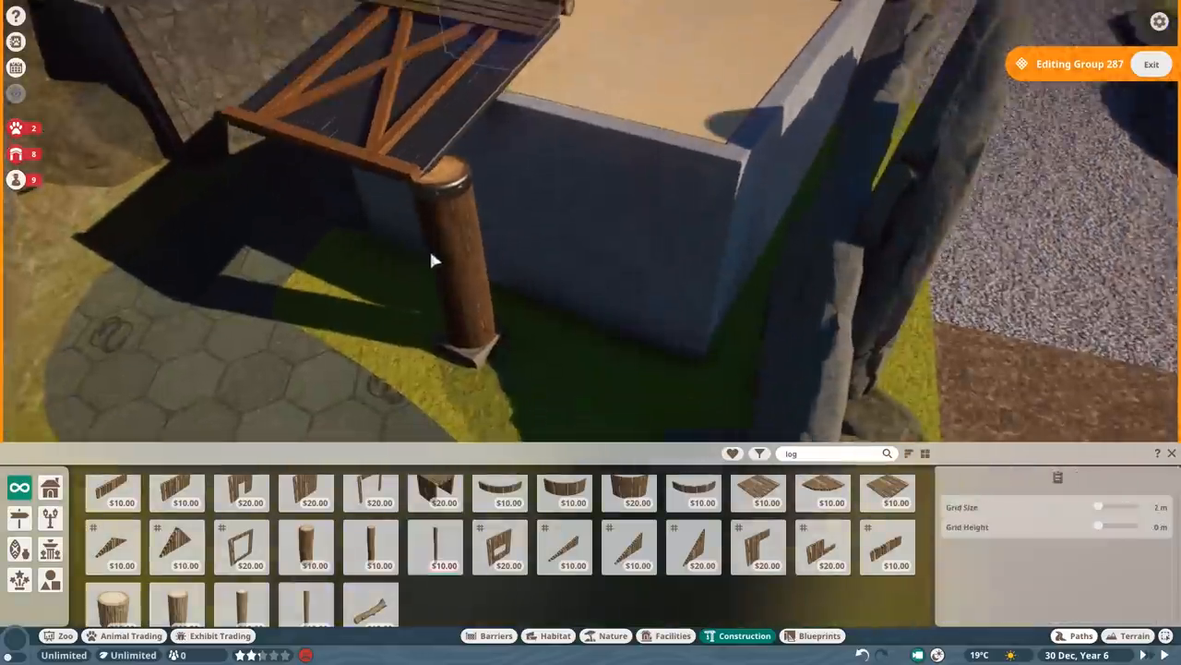
left_click(435, 545)
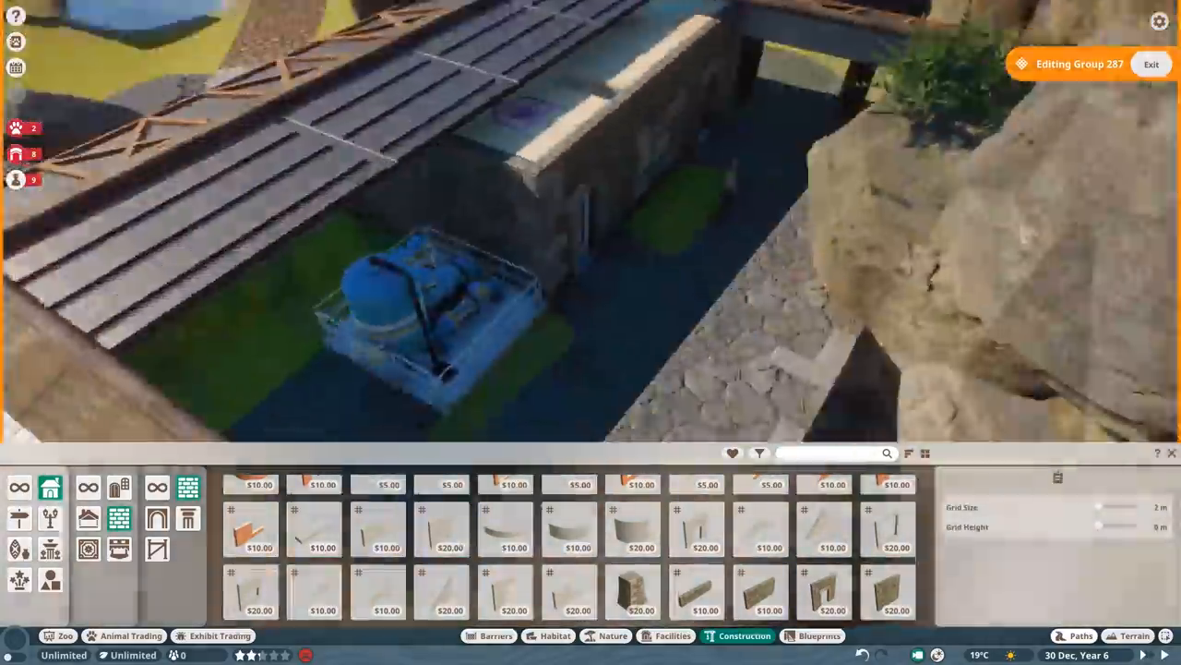
Step: Finish the cross-braced timber roof covering the staff building and water pump, then close construction
left_click(314, 529)
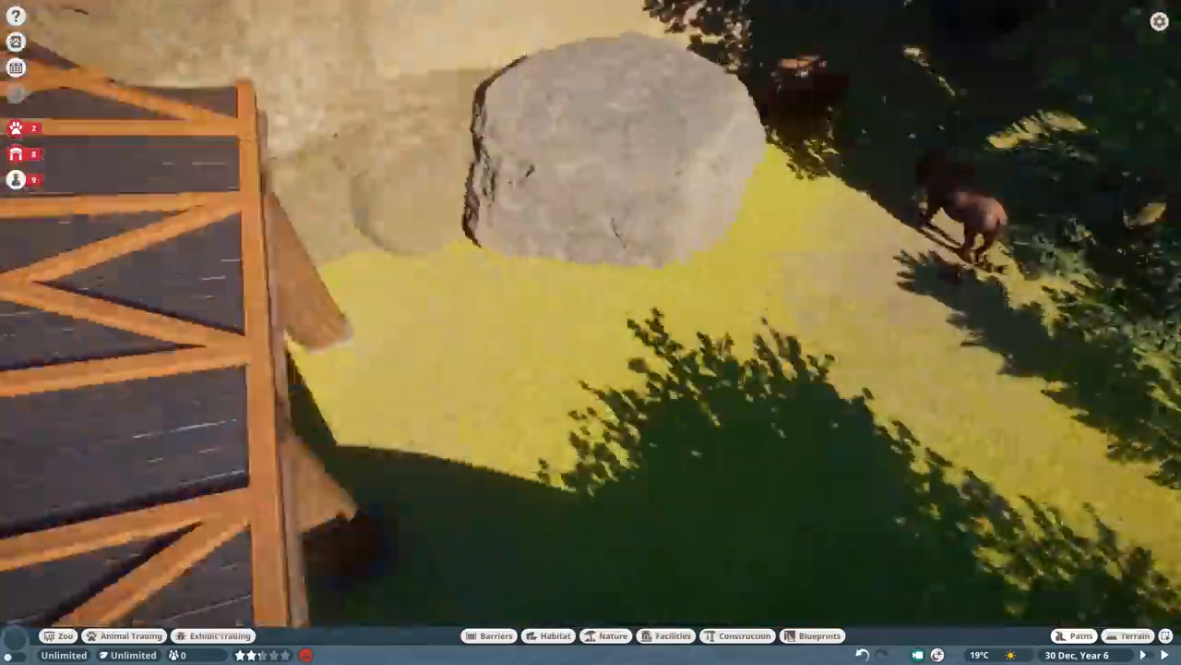
Step: Reposition the staff door beside the post and switch the barrier wall to glass
left_click(495, 635)
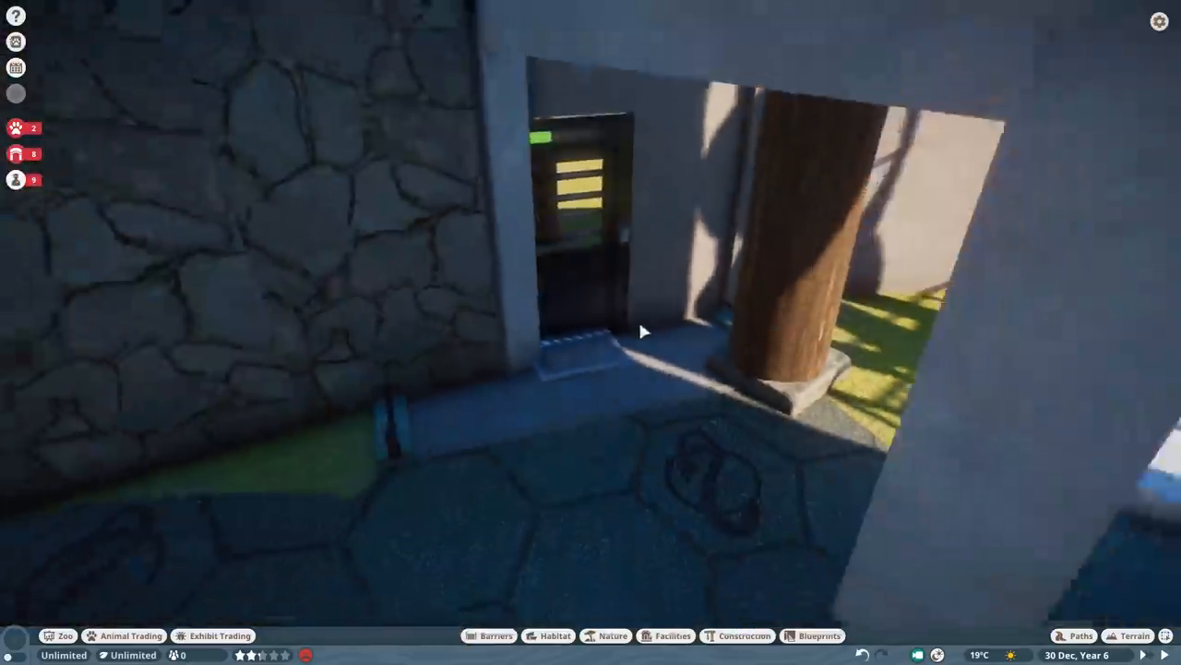
left_click(495, 635)
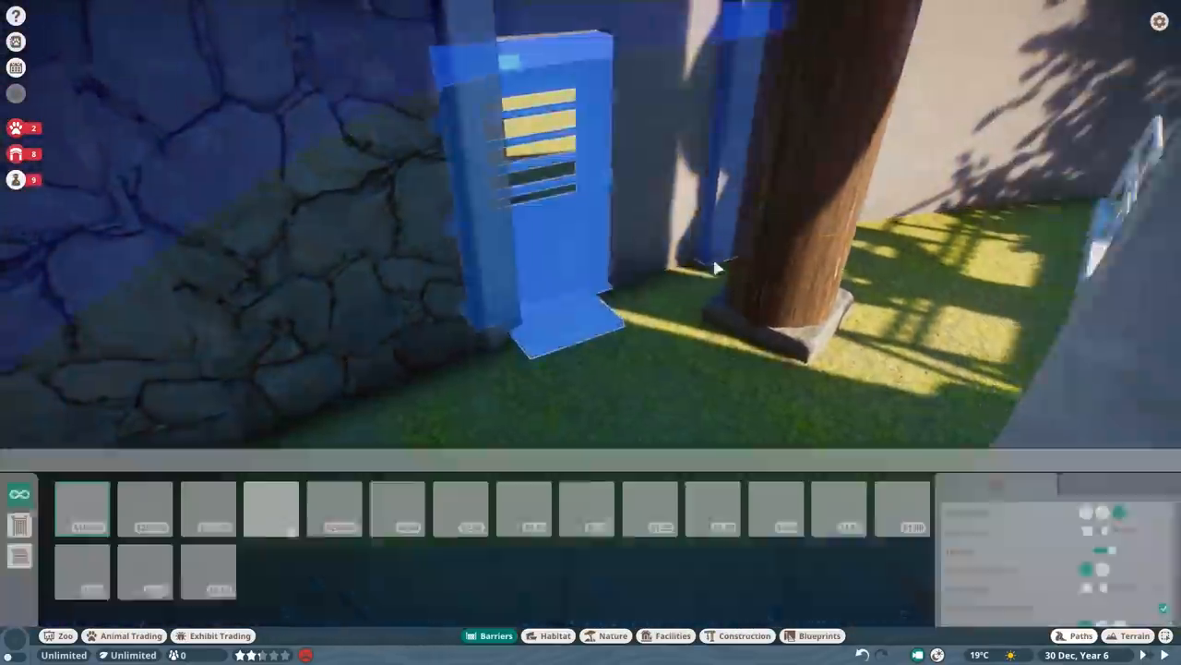
left_click(1081, 635)
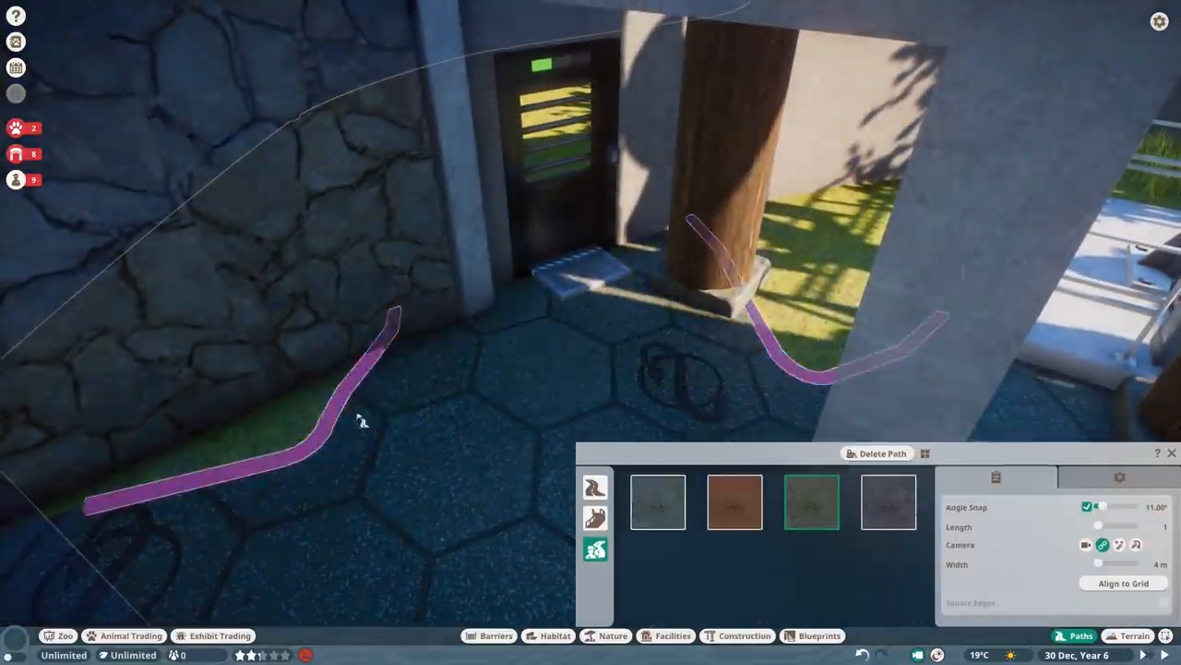
left_click(495, 635)
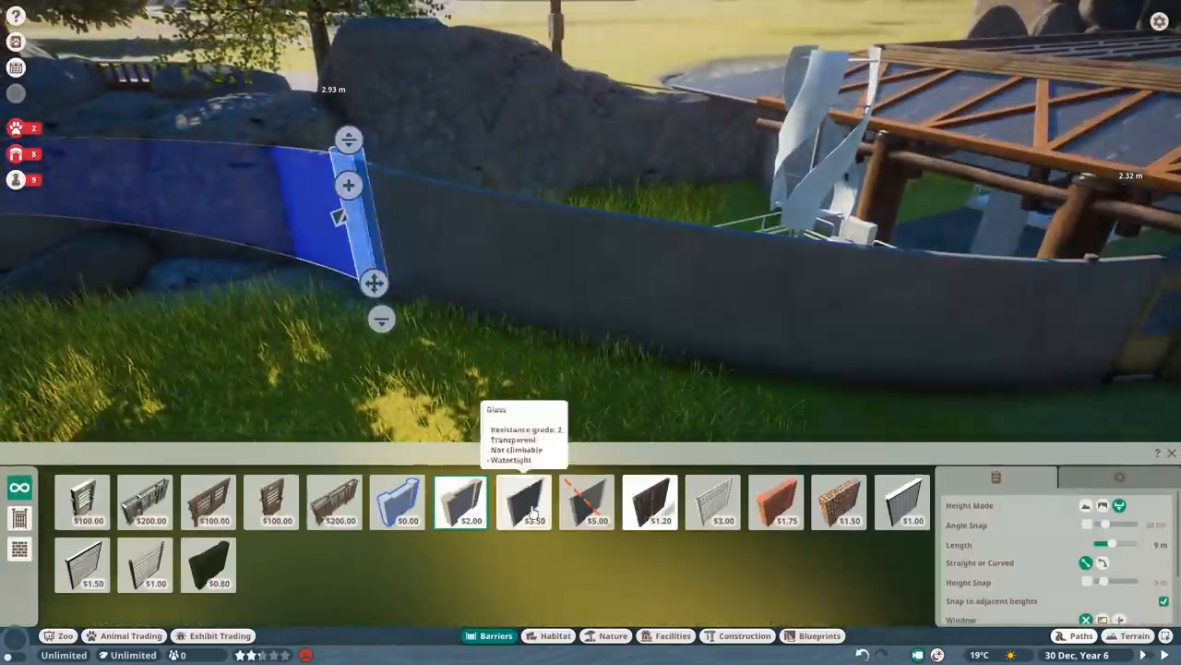
left_click(744, 635)
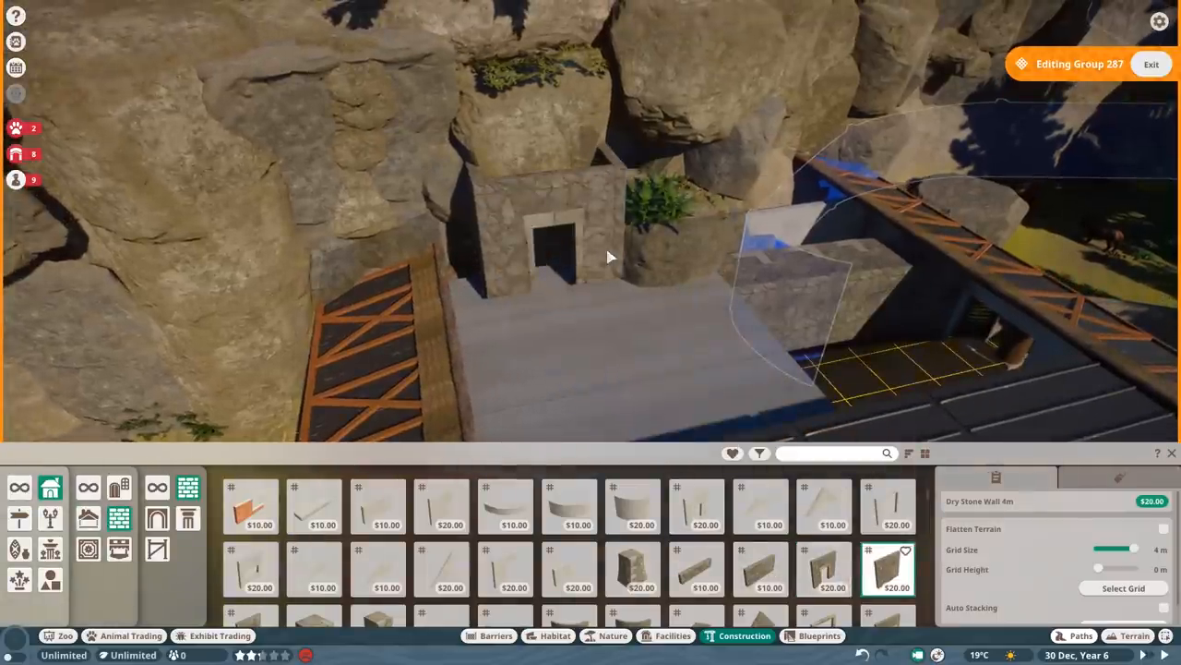
left_click(188, 487)
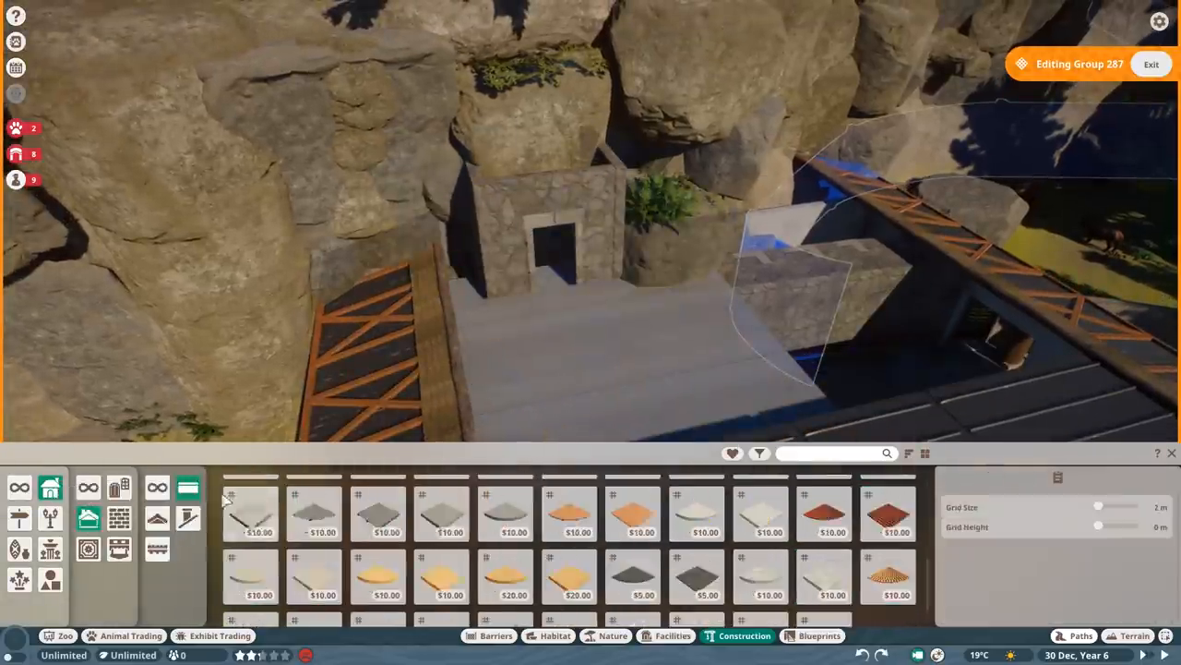
Step: Lay floor tiles on the rooftop and start positioning a Solar Panel beside the doorway hut
left_click(822, 506)
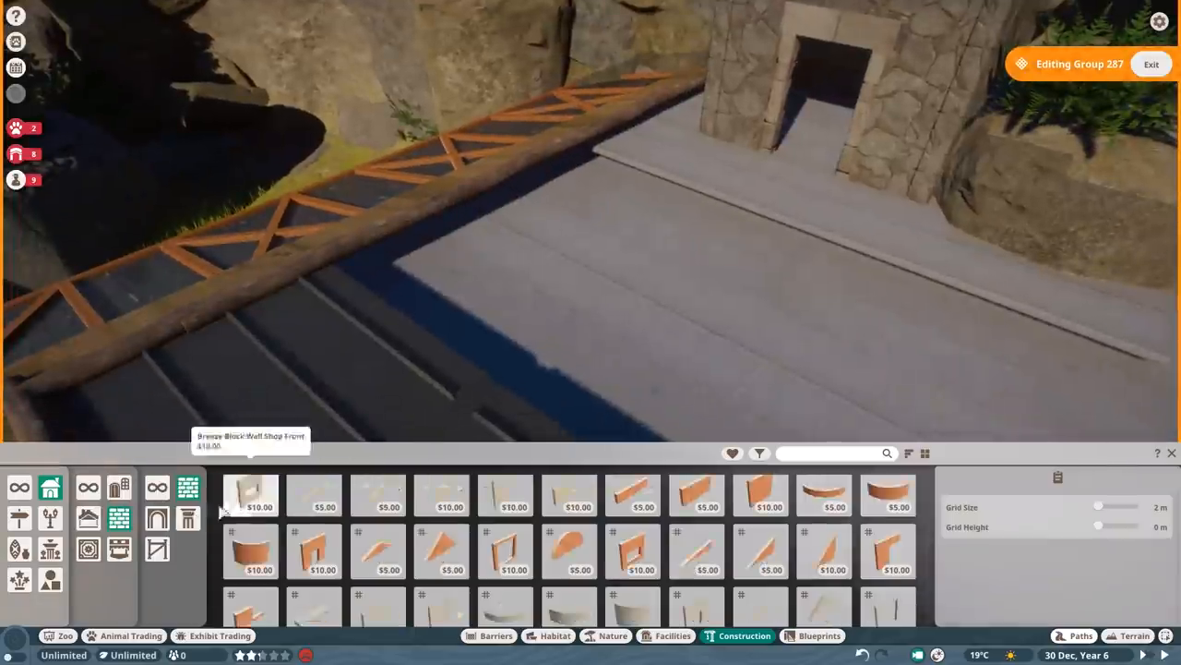
left_click(570, 524)
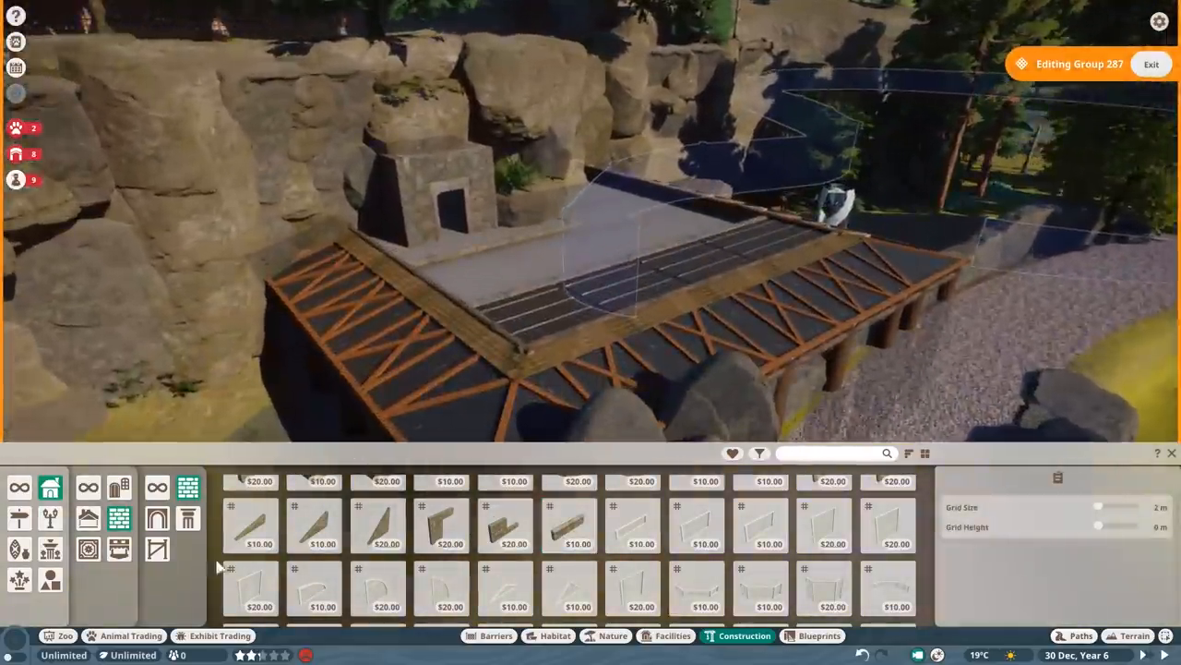
left_click(674, 635)
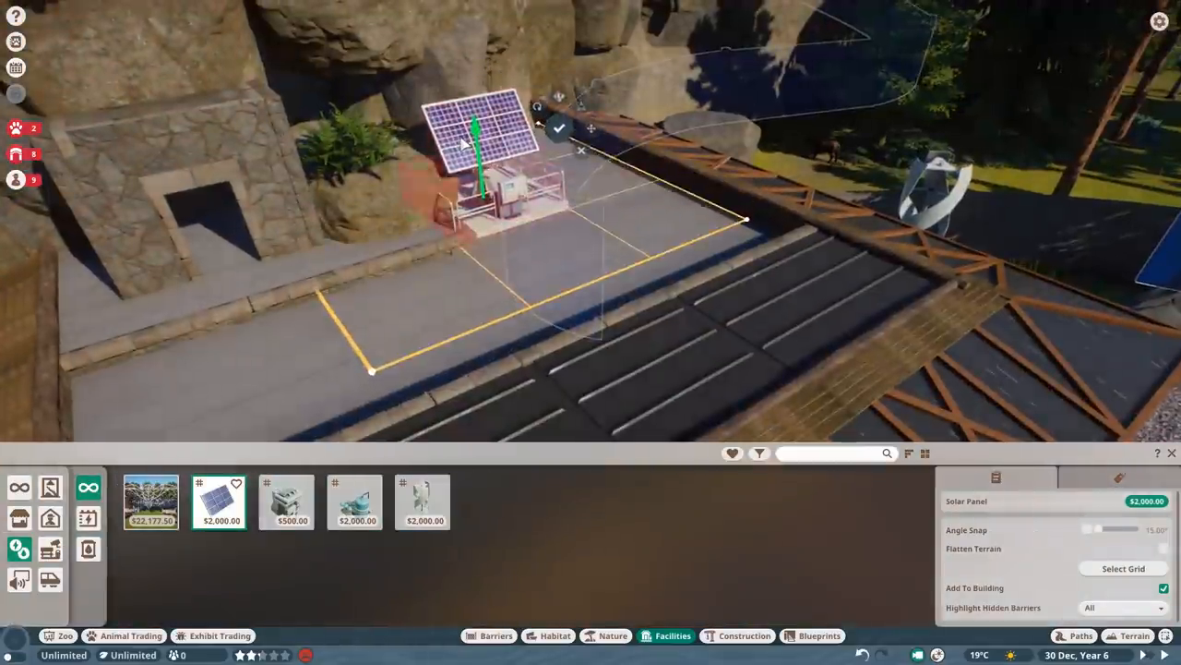
Step: Place the remaining solar panels to complete a row of three on the rooftop
left_click(558, 127)
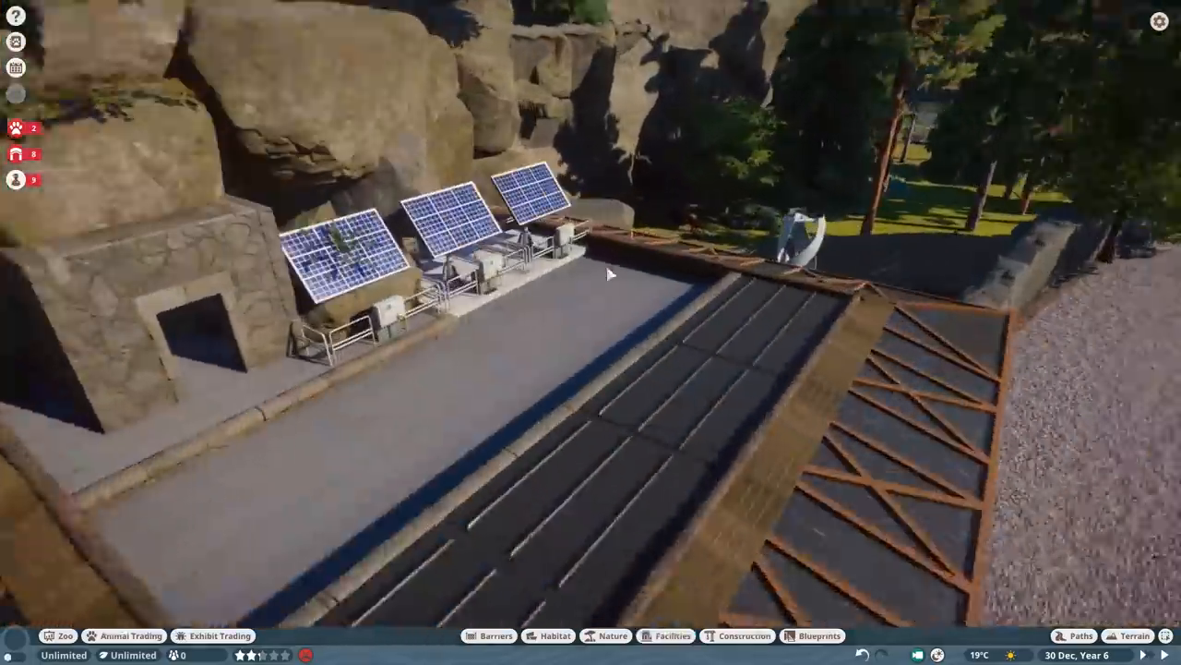
left_click(744, 635)
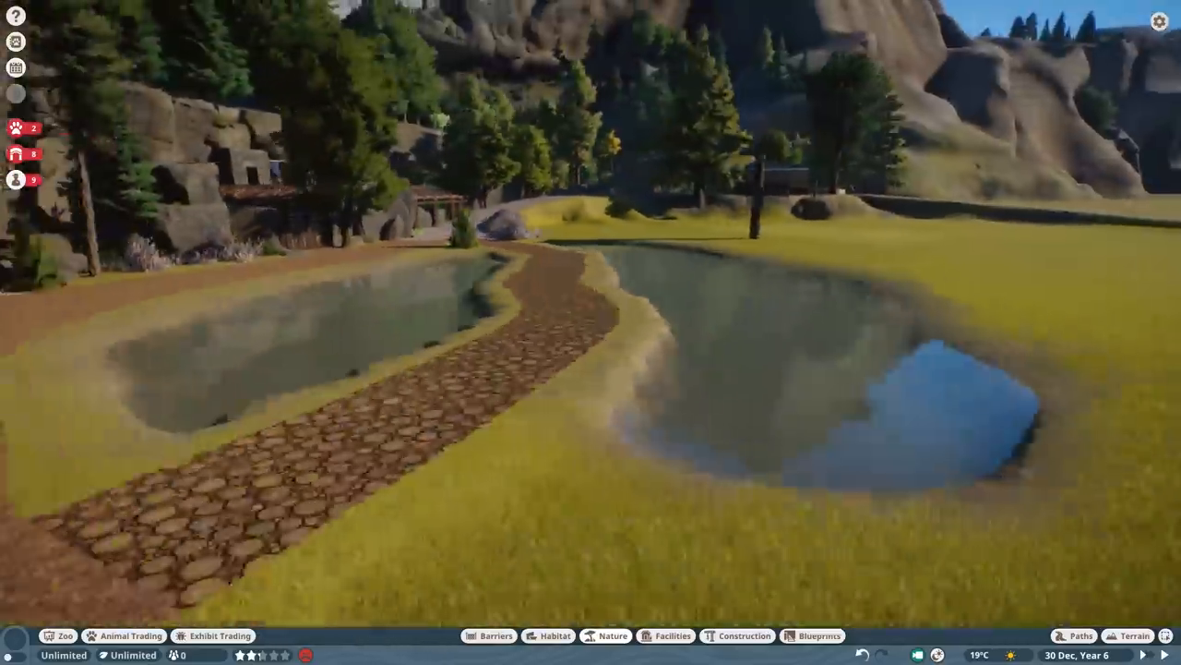
Step: Pick the rustic wooden bench and place it on the log path beside the pond
left_click(666, 635)
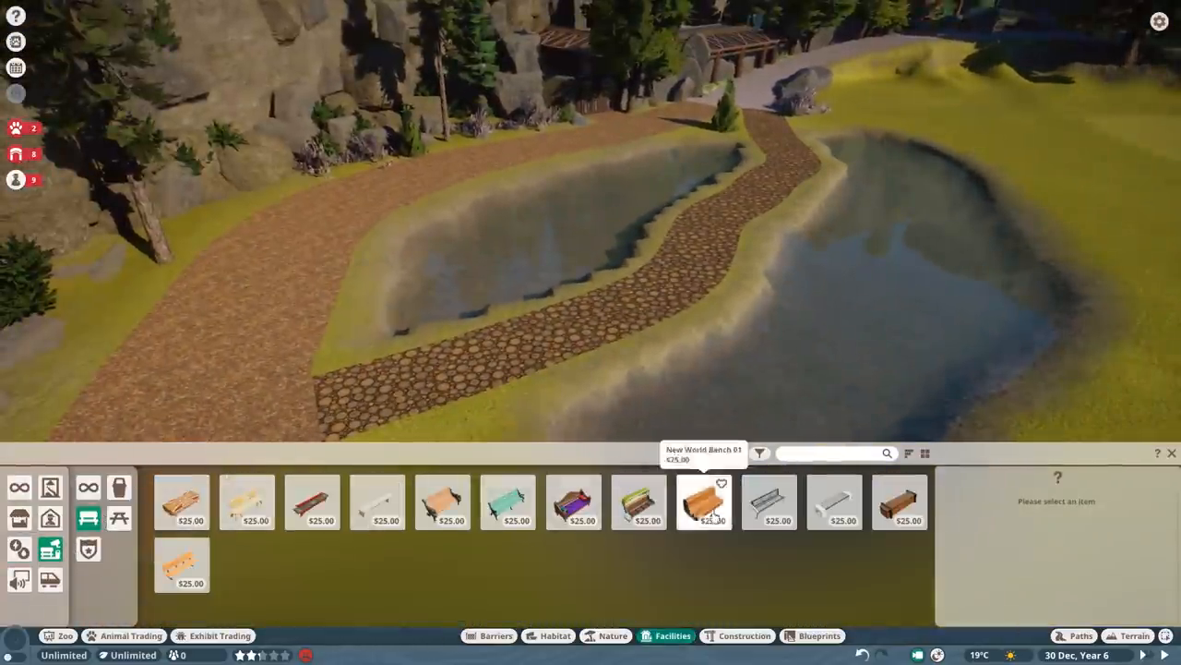
left_click(386, 502)
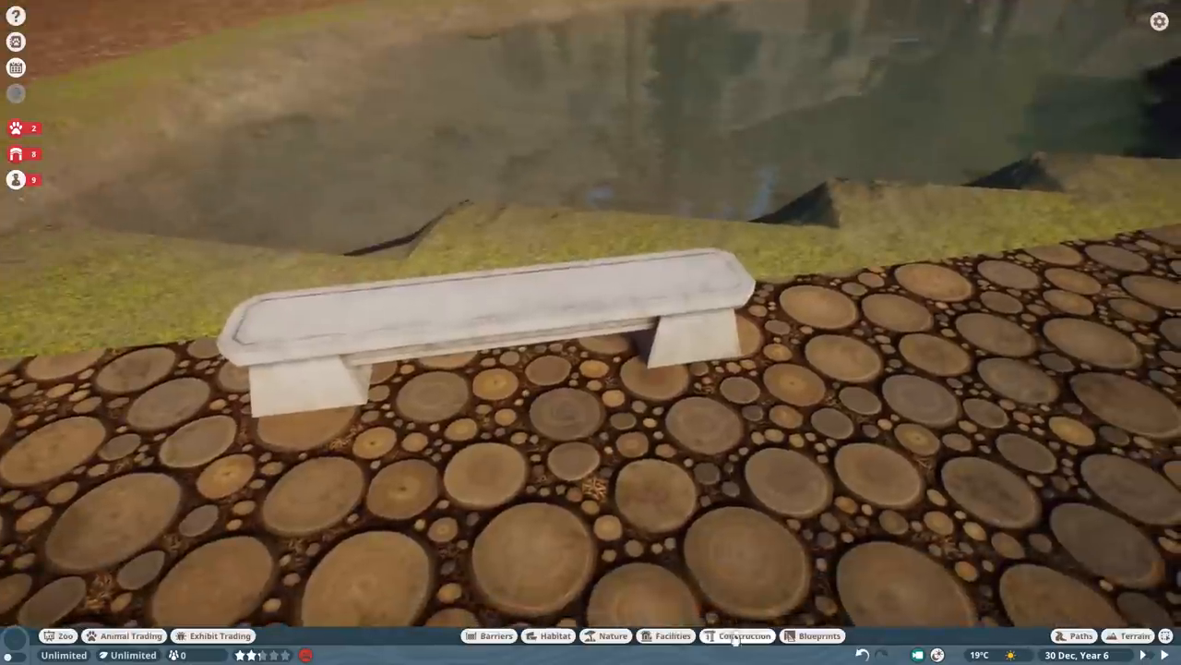
left_click(738, 635)
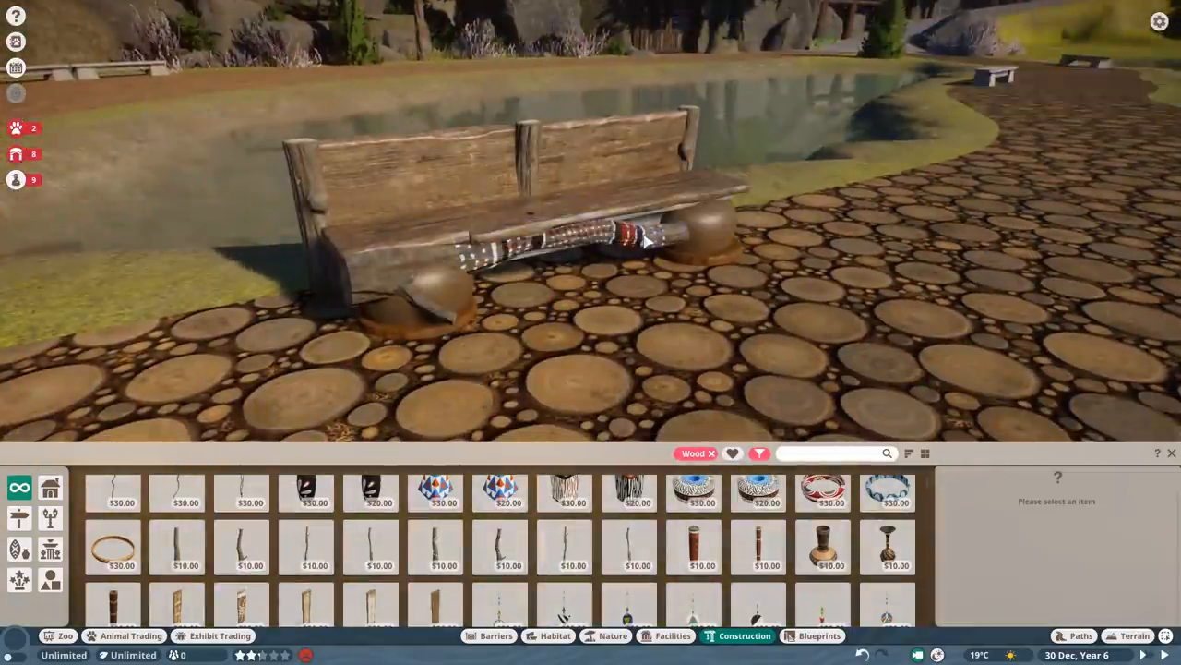
left_click(241, 565)
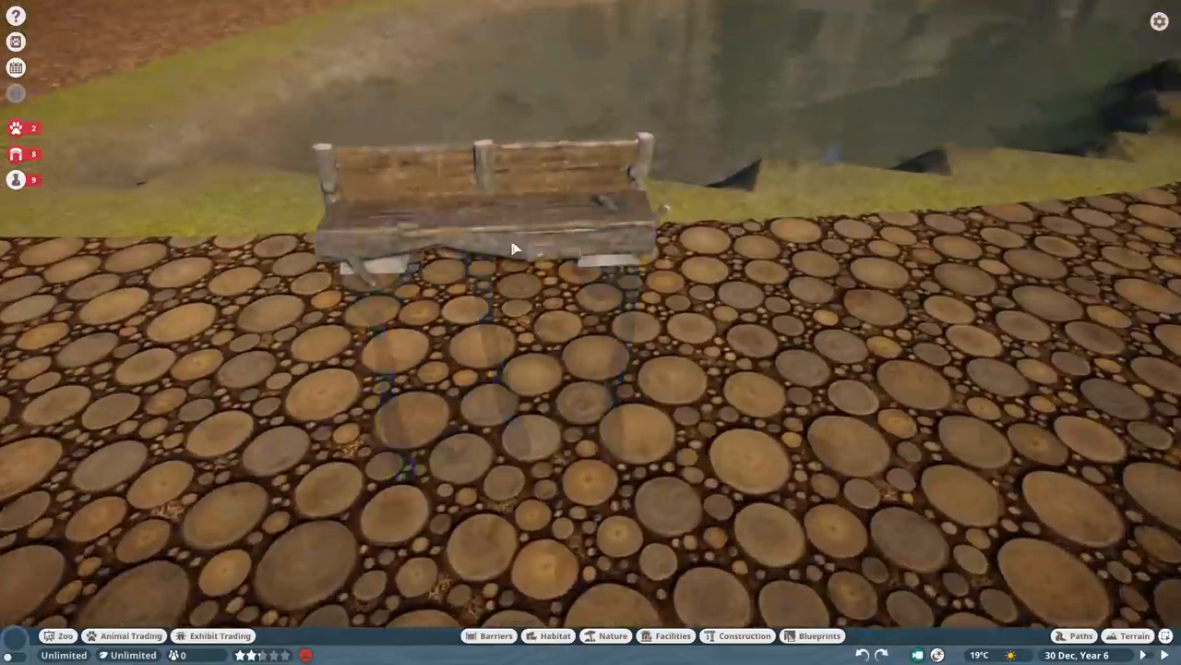
Step: Place another wooden bench along the log path between the ponds
left_click(744, 635)
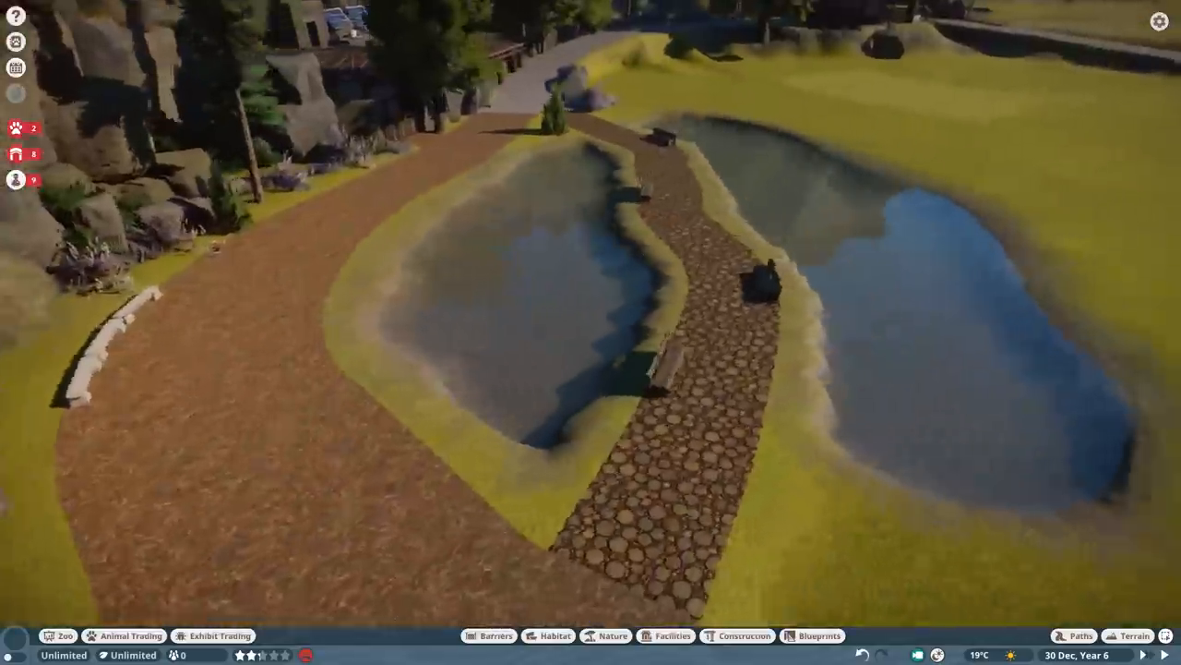
Step: Plant a Crowberry Bush 04 beside the log path crossing the pond
left_click(611, 635)
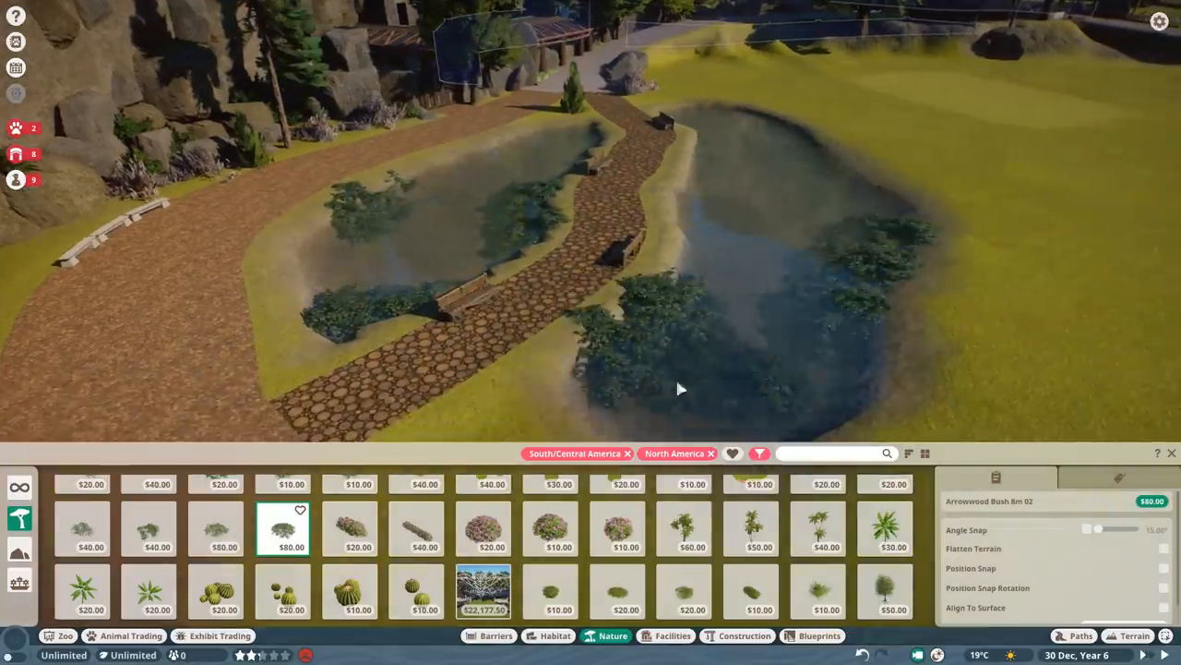
left_click(550, 591)
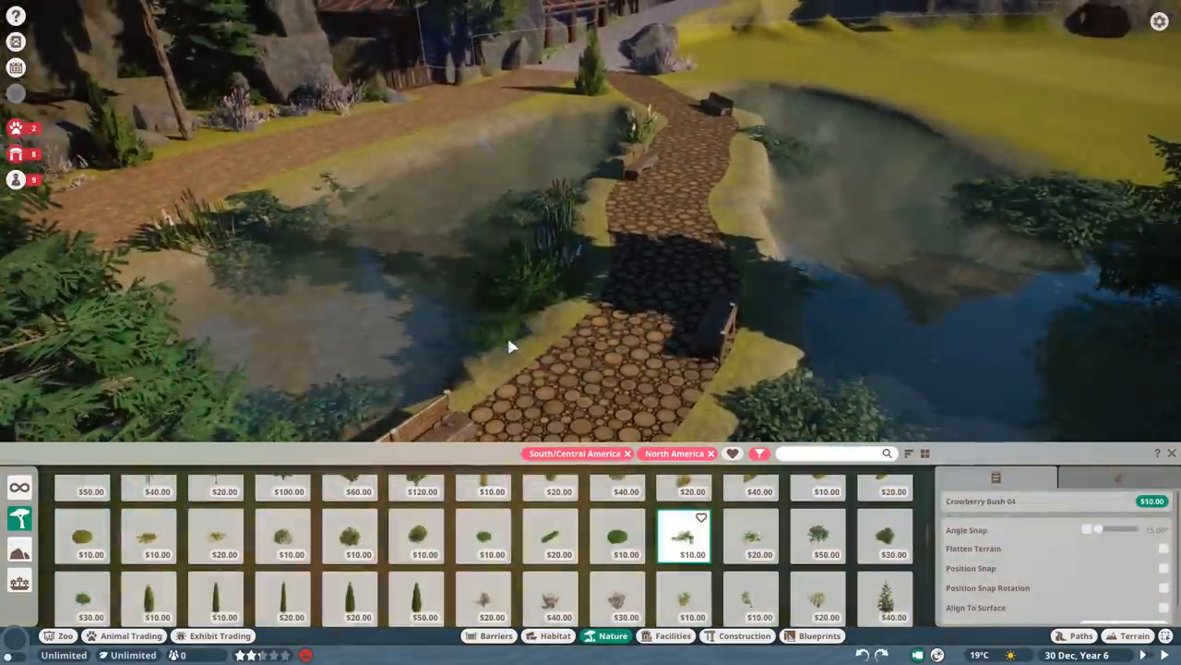
left_click(884, 598)
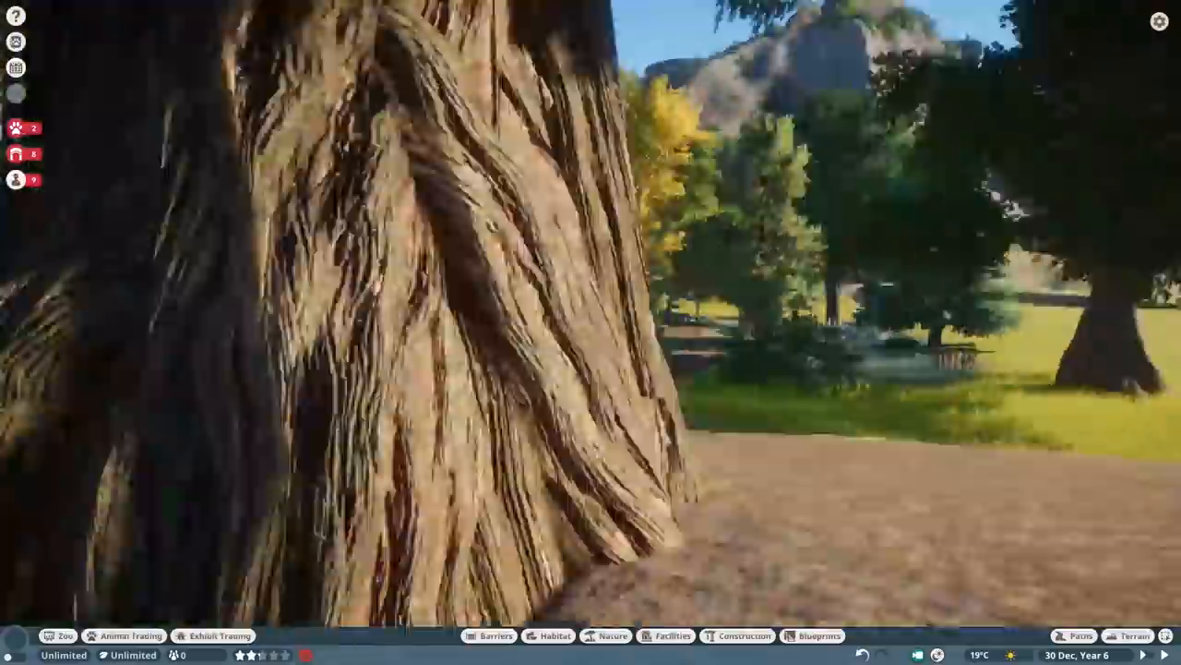
left_click(611, 635)
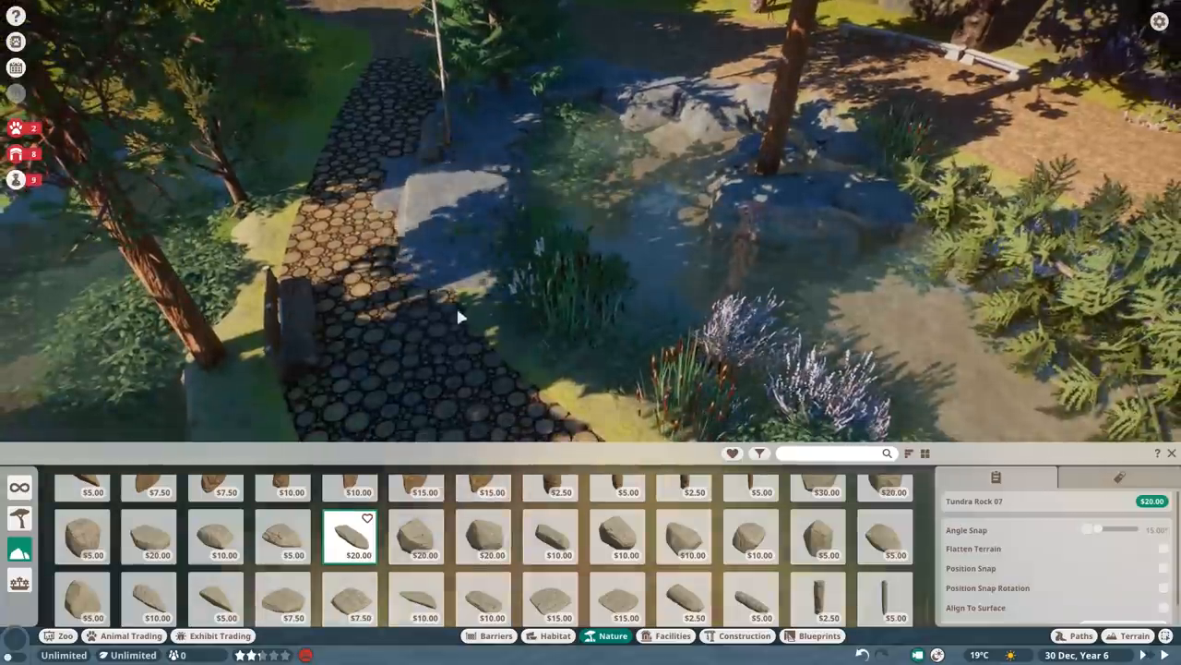
Step: Place Tundra Rocks by the pond, at the log path's edge and beside the bench
left_click(549, 537)
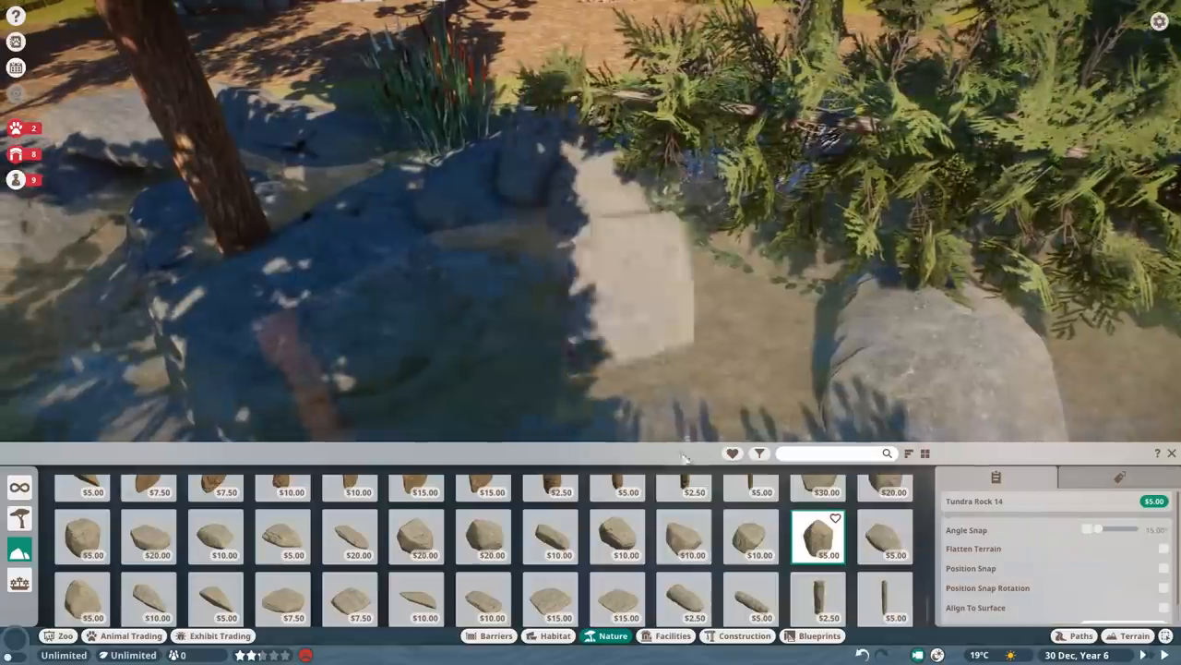
left_click(884, 538)
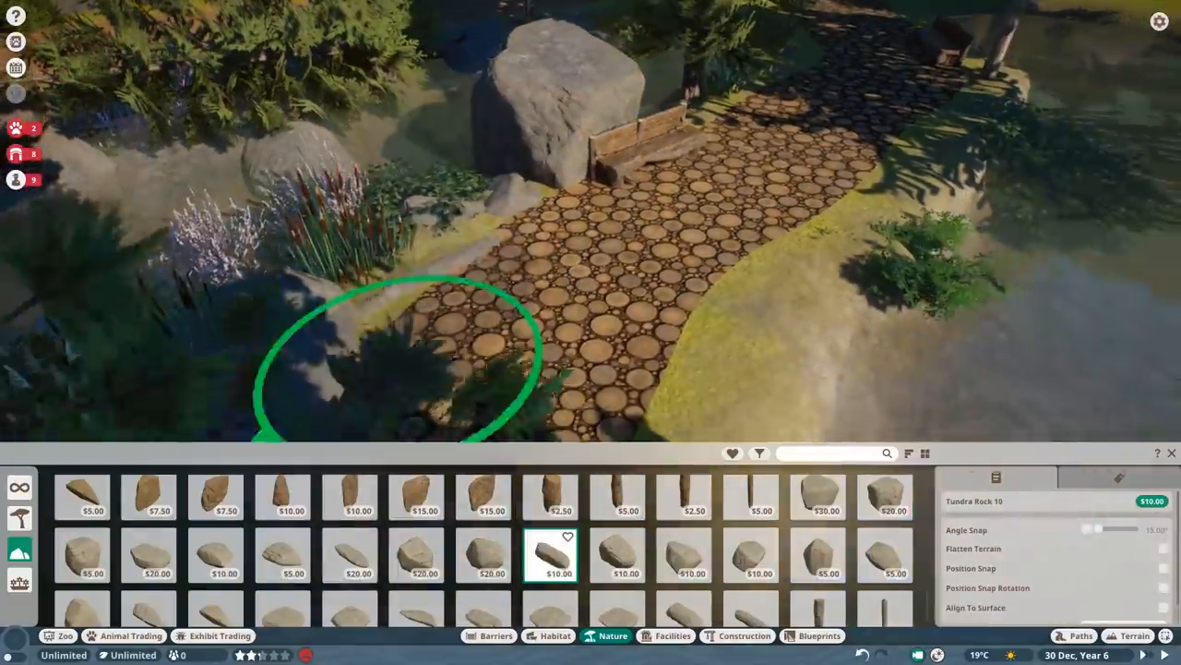
left_click(821, 553)
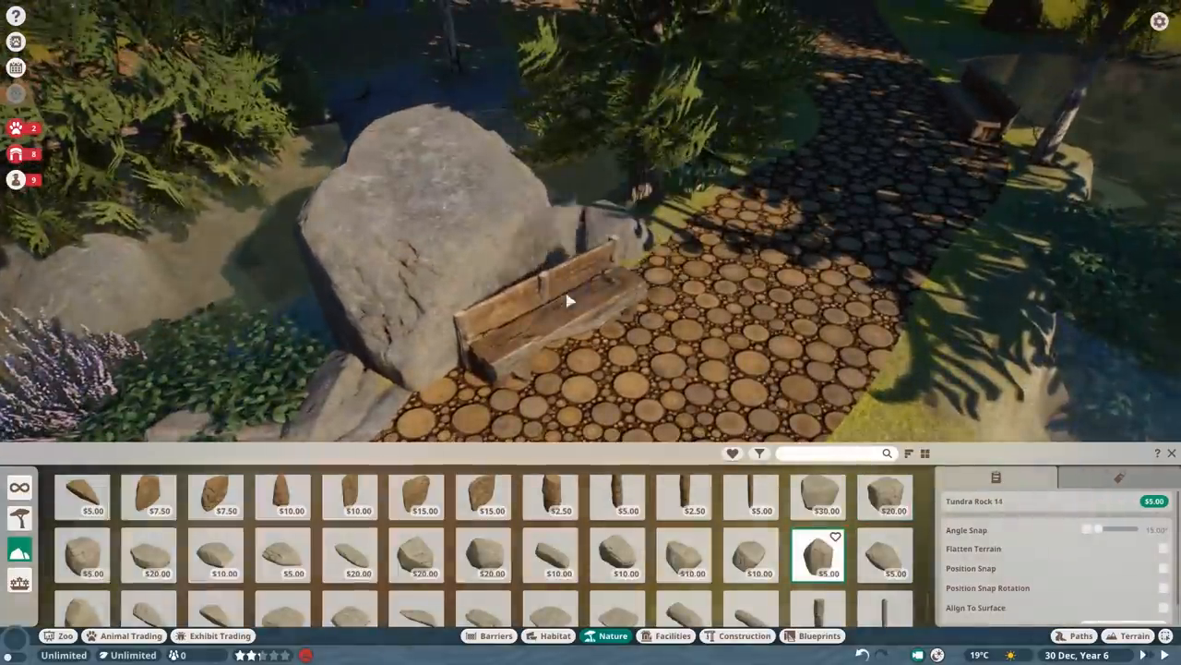
left_click(683, 554)
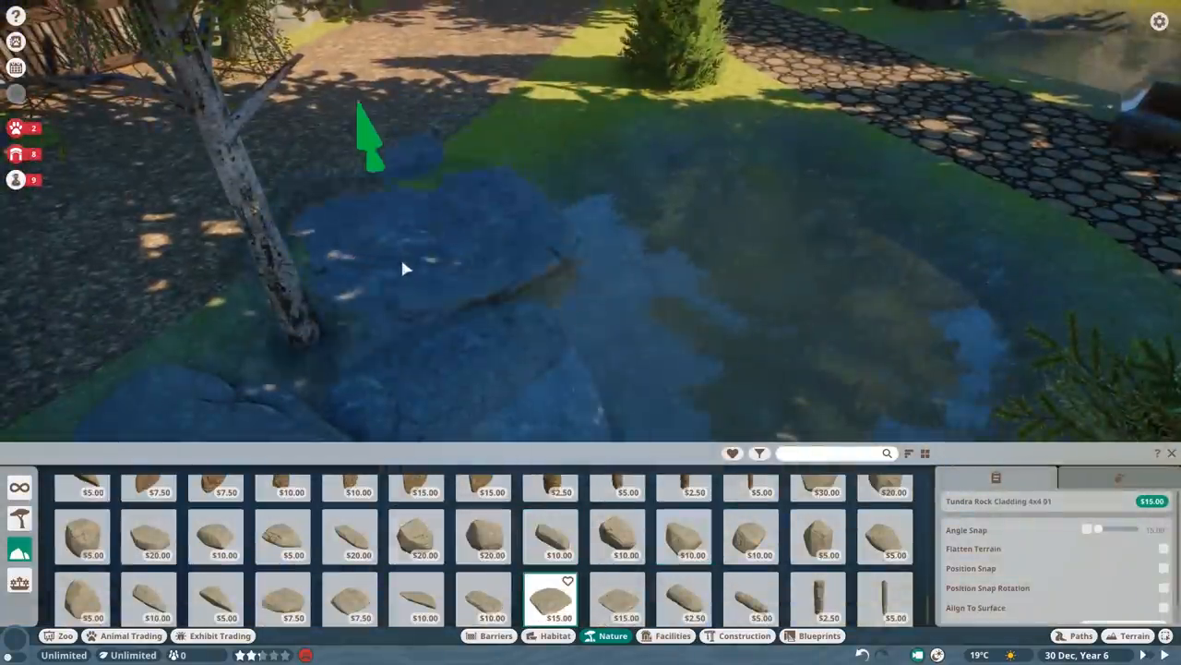
Step: Lay Tundra Rock Cladding along the pond bank with more small rocks
left_click(884, 536)
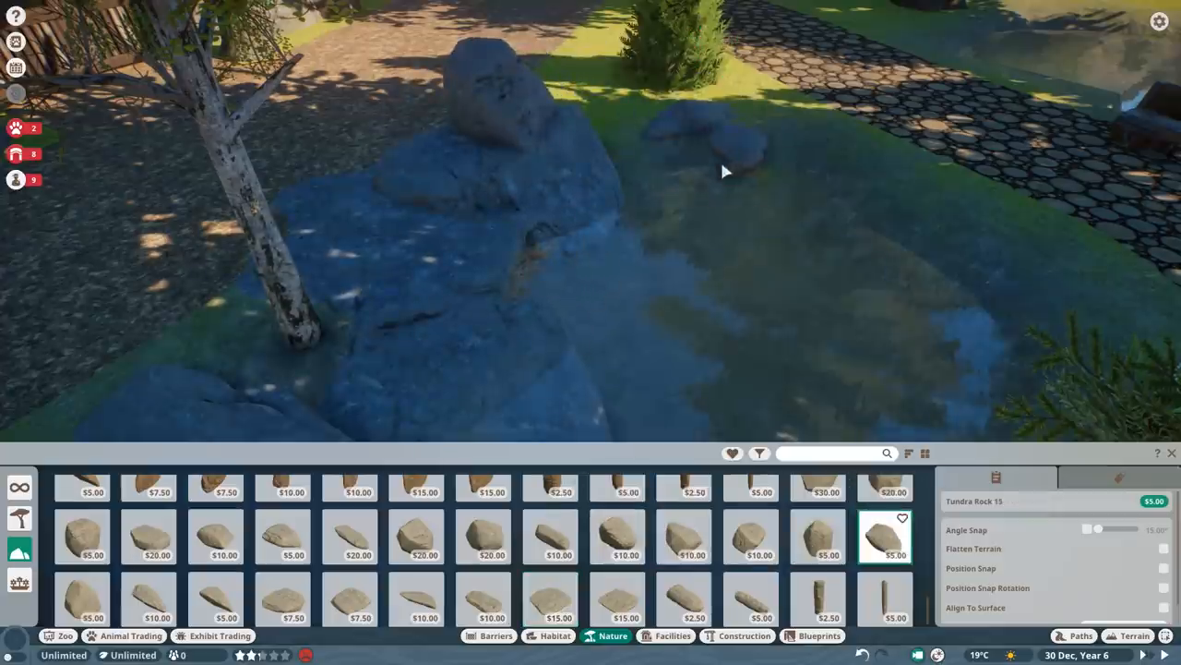
left_click(482, 598)
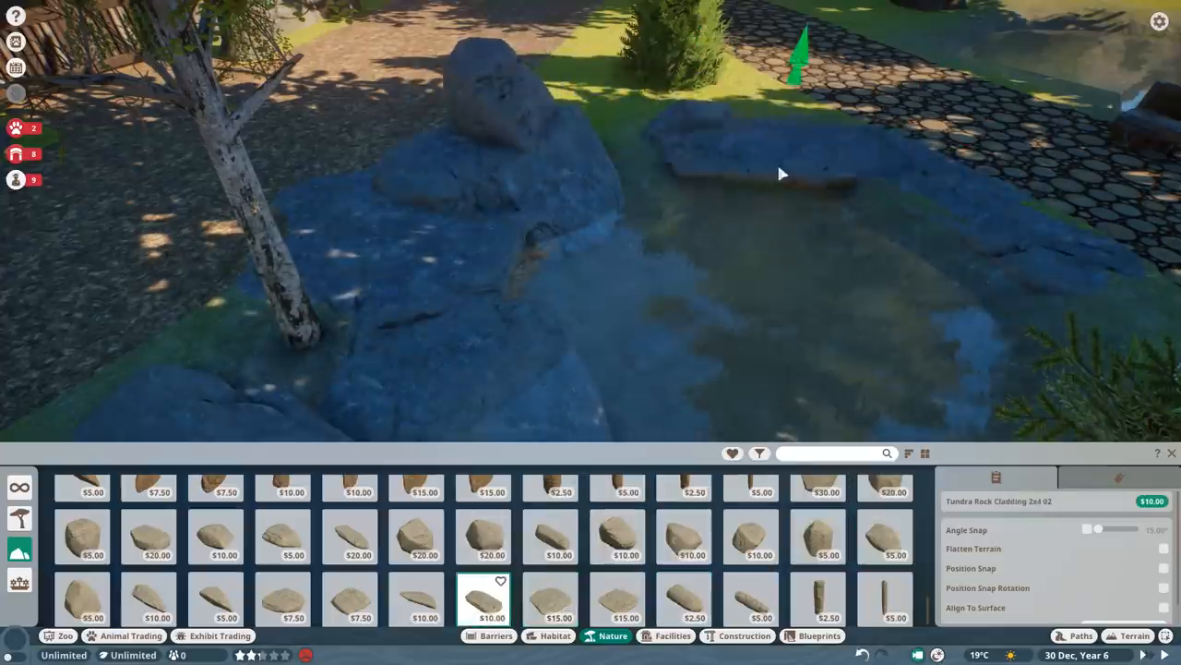
left_click(683, 536)
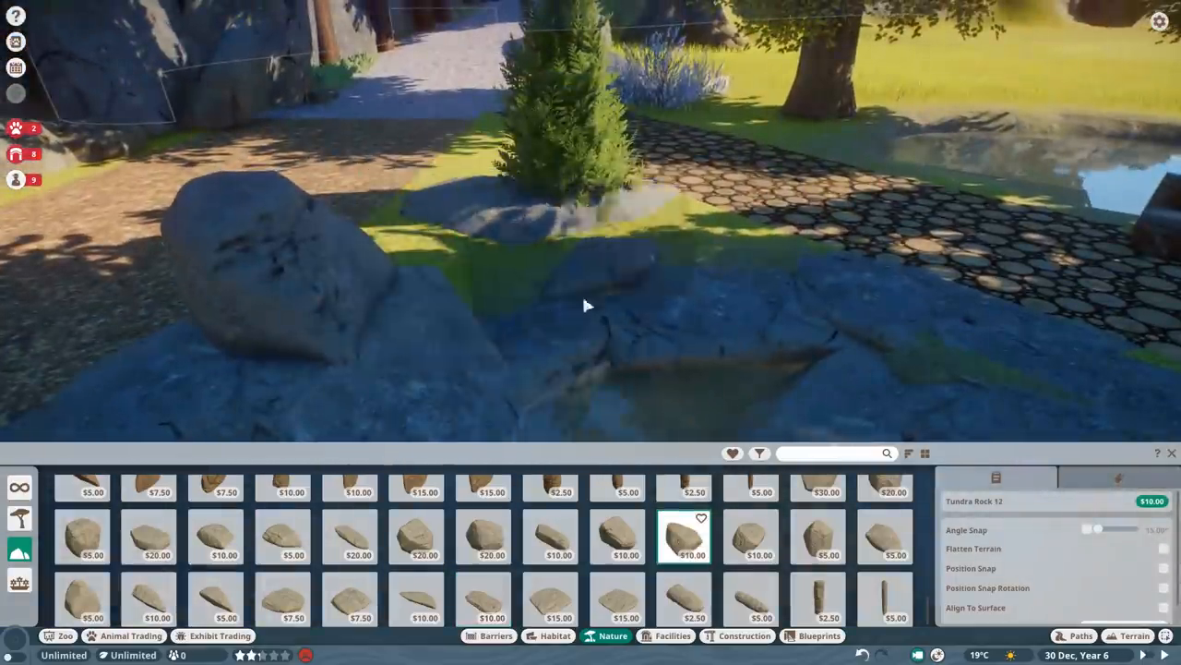
left_click(884, 535)
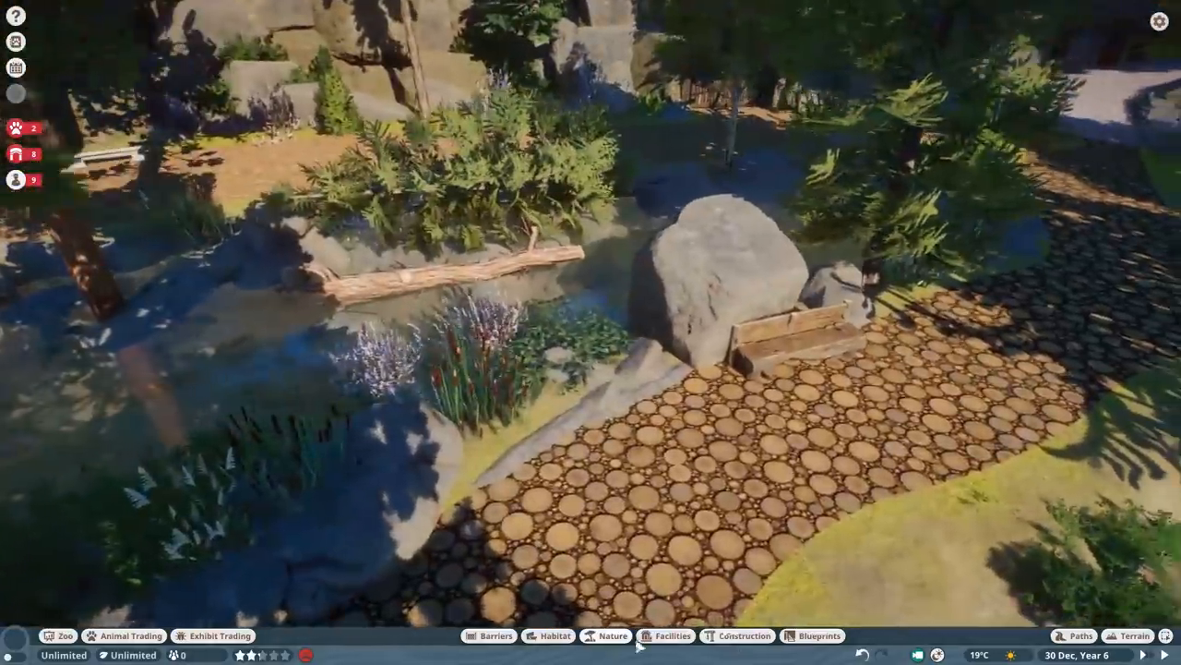
Step: Place a Broken Scots Pine 03 stump in the shallow pond water
left_click(613, 635)
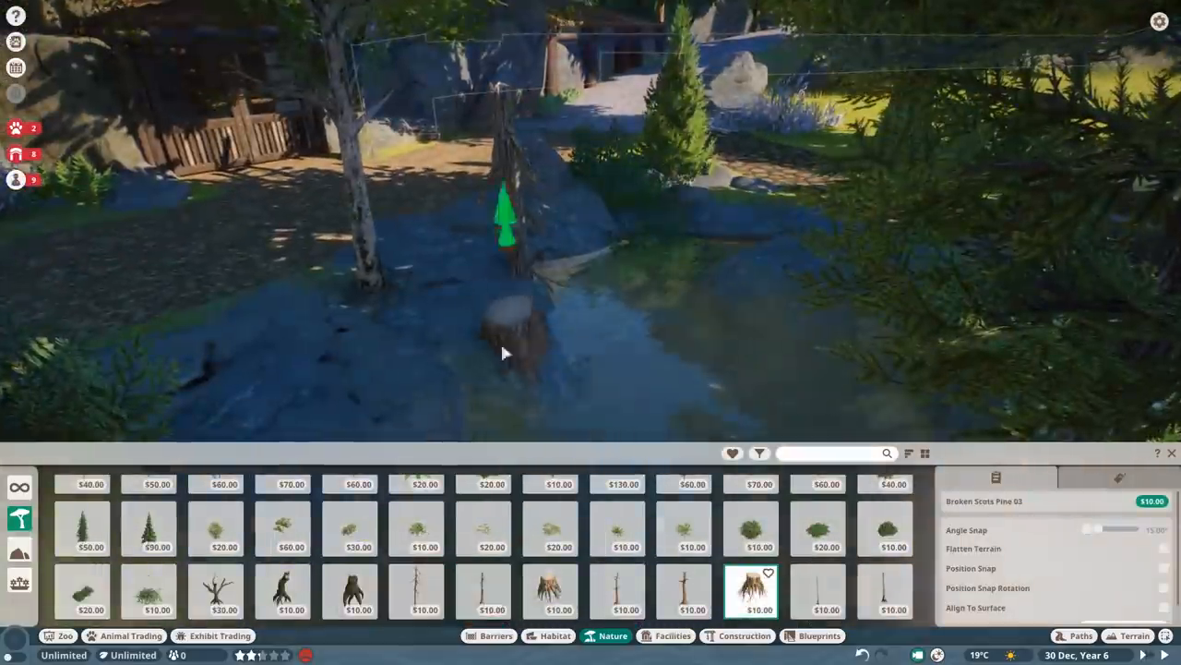
left_click(215, 529)
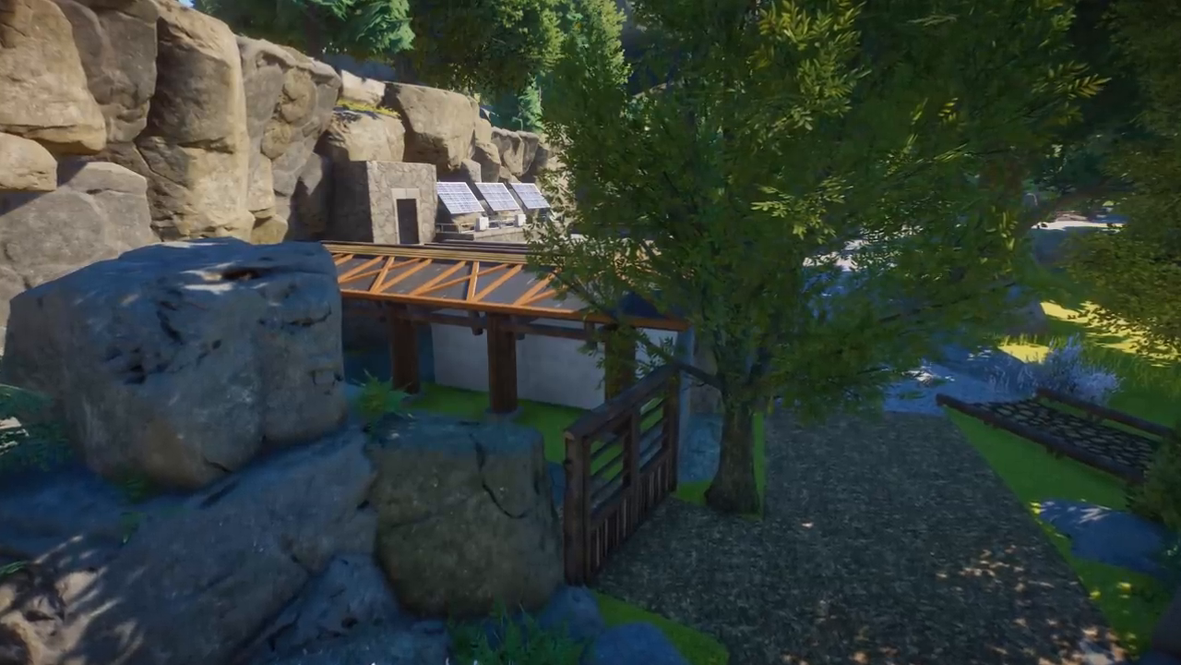
mouse_move(591, 332)
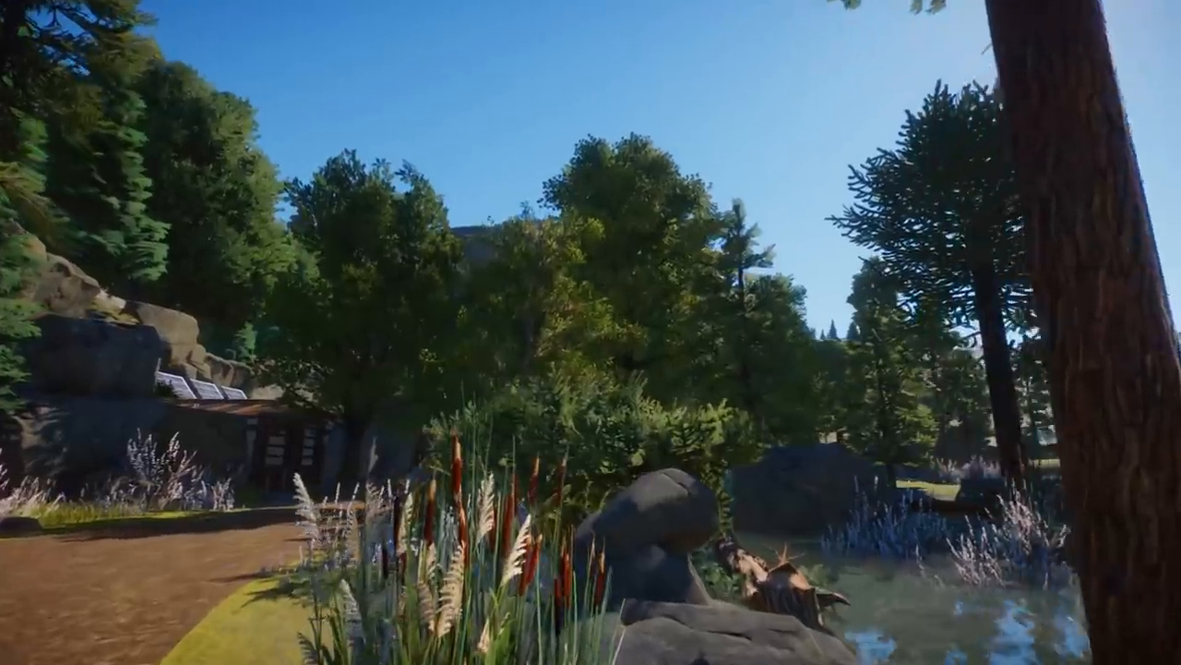
mouse_move(591, 333)
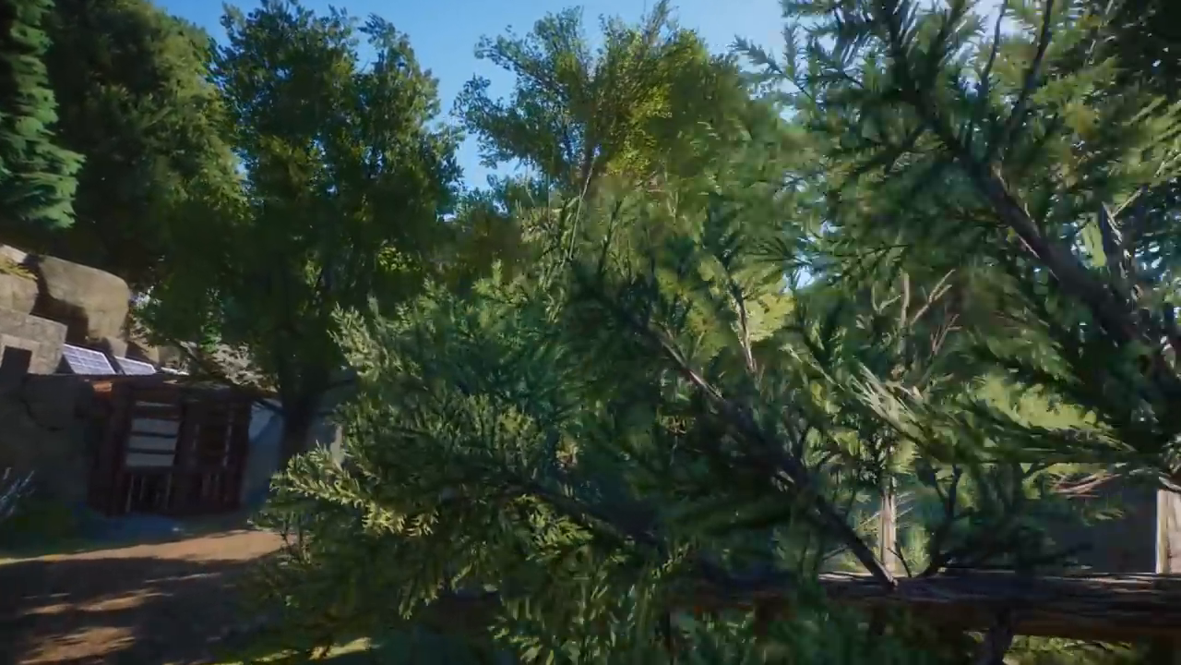
mouse_move(591, 333)
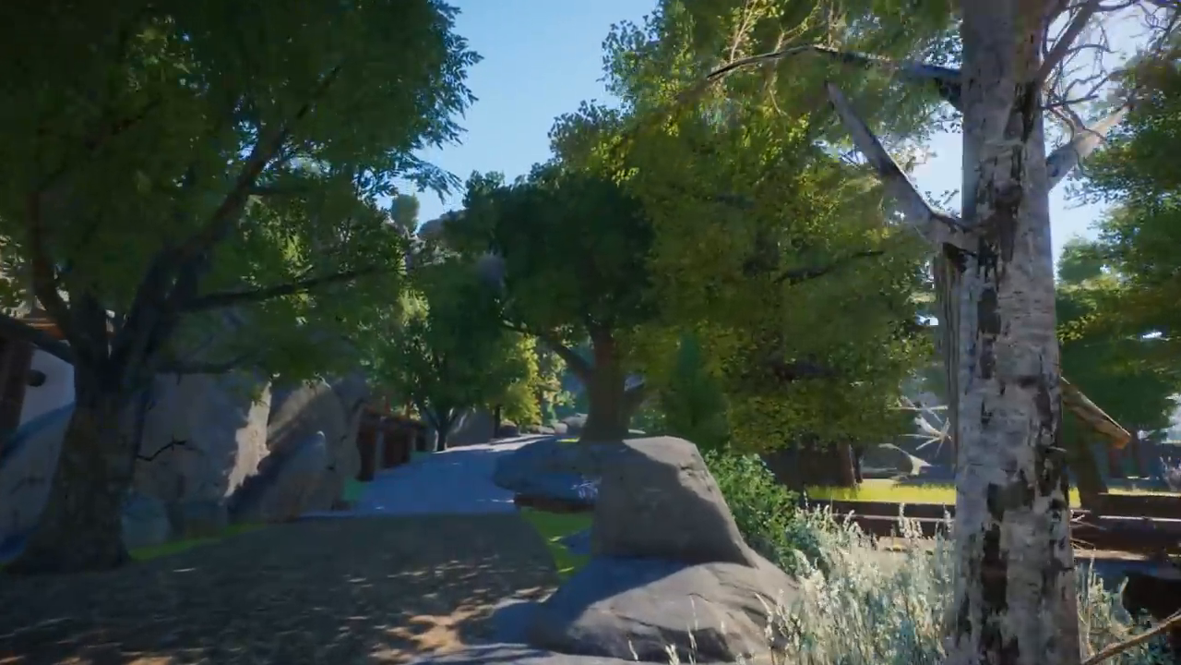
mouse_move(590, 332)
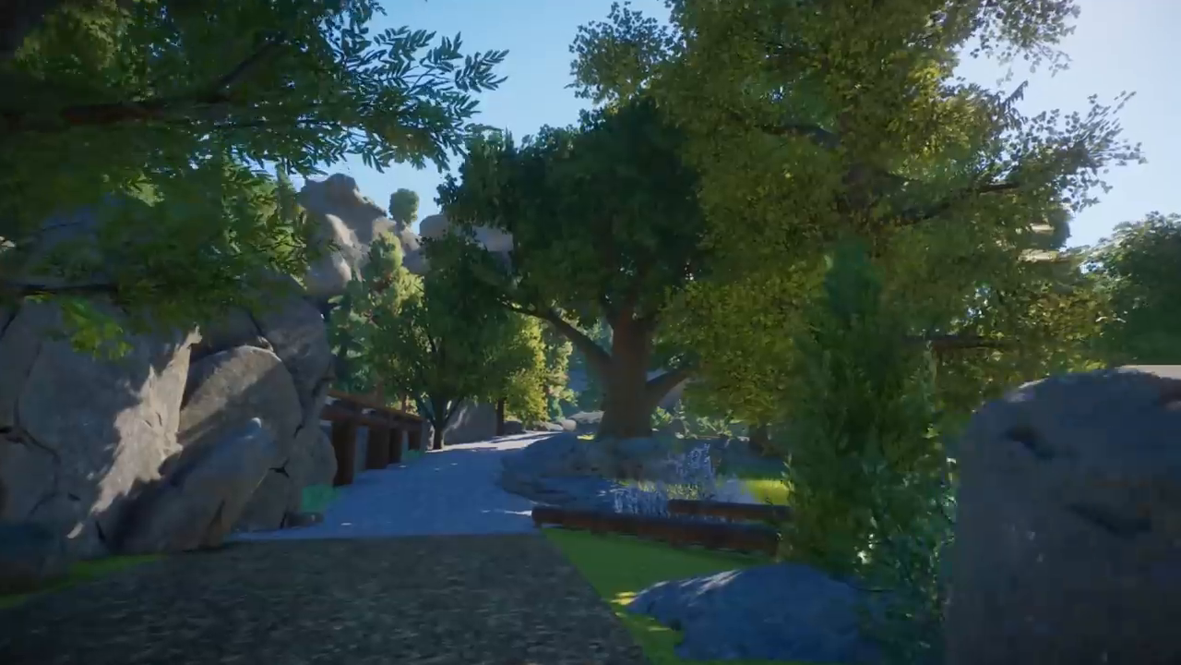
mouse_move(590, 332)
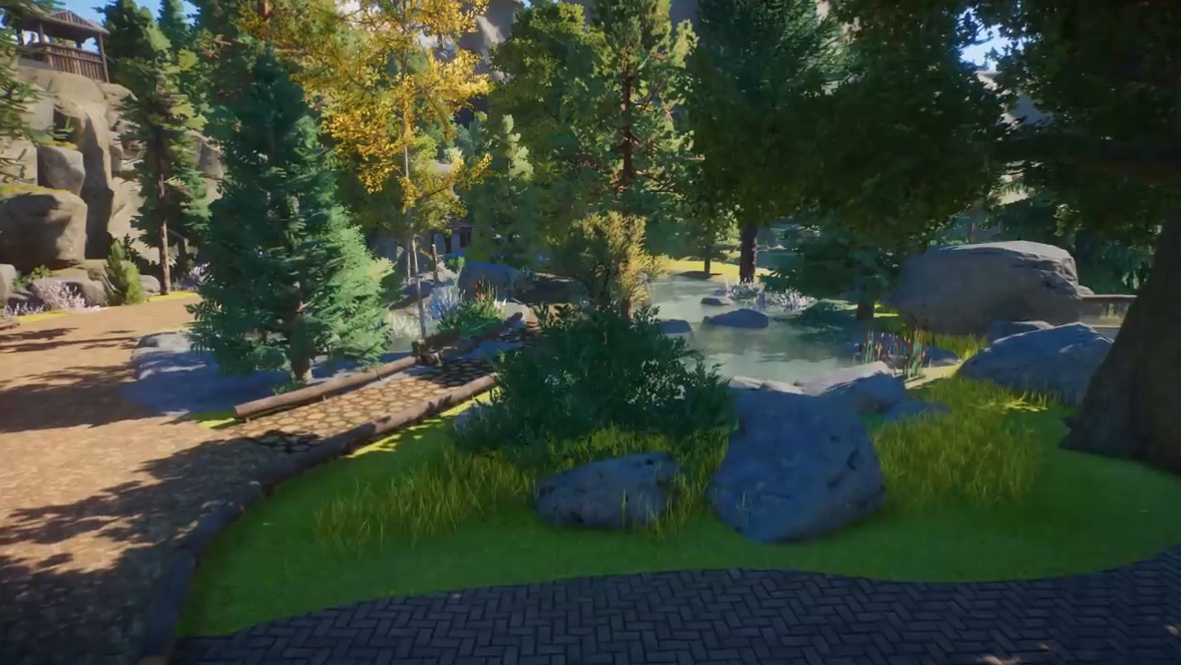
mouse_move(591, 332)
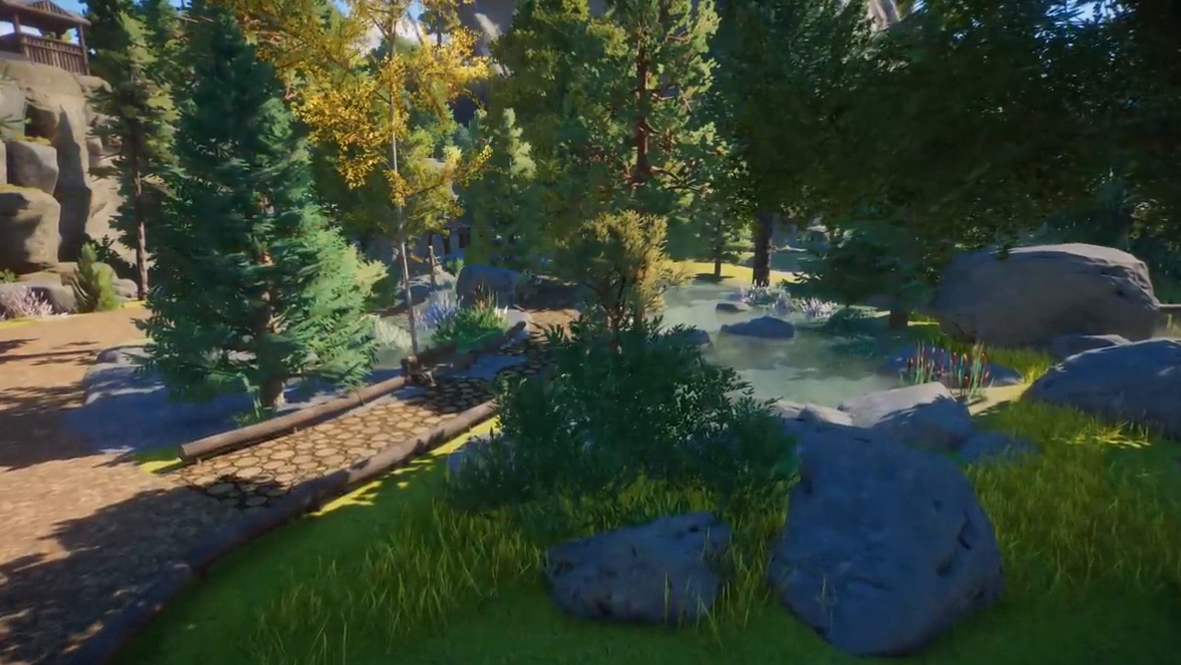
mouse_move(591, 332)
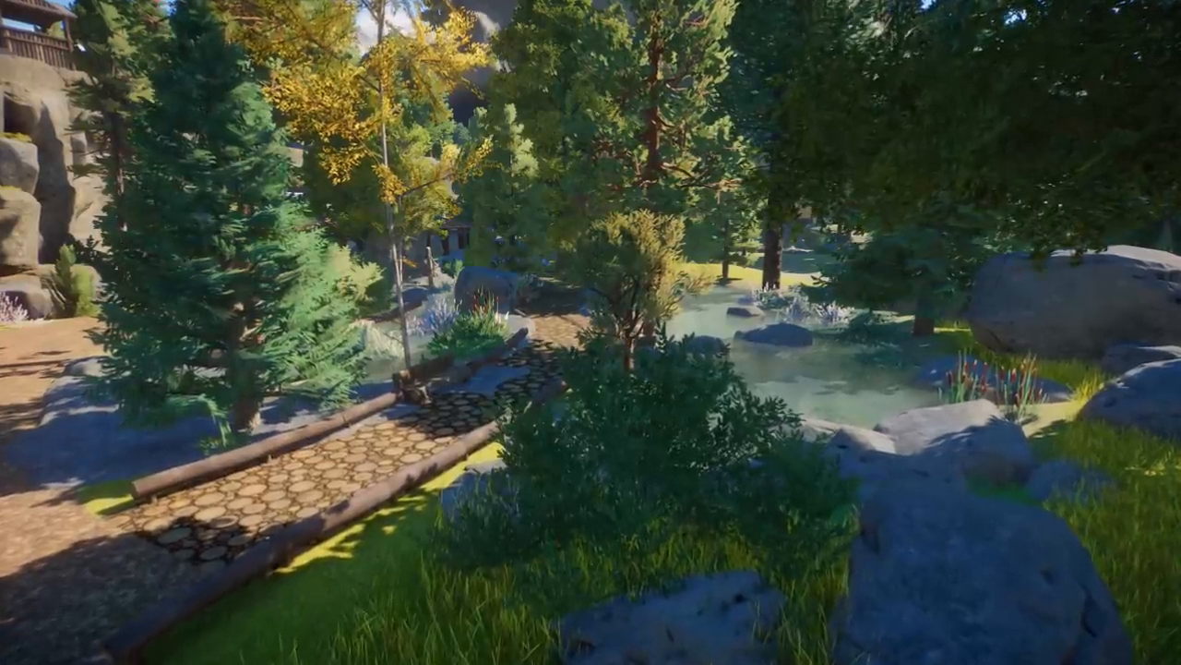
mouse_move(591, 333)
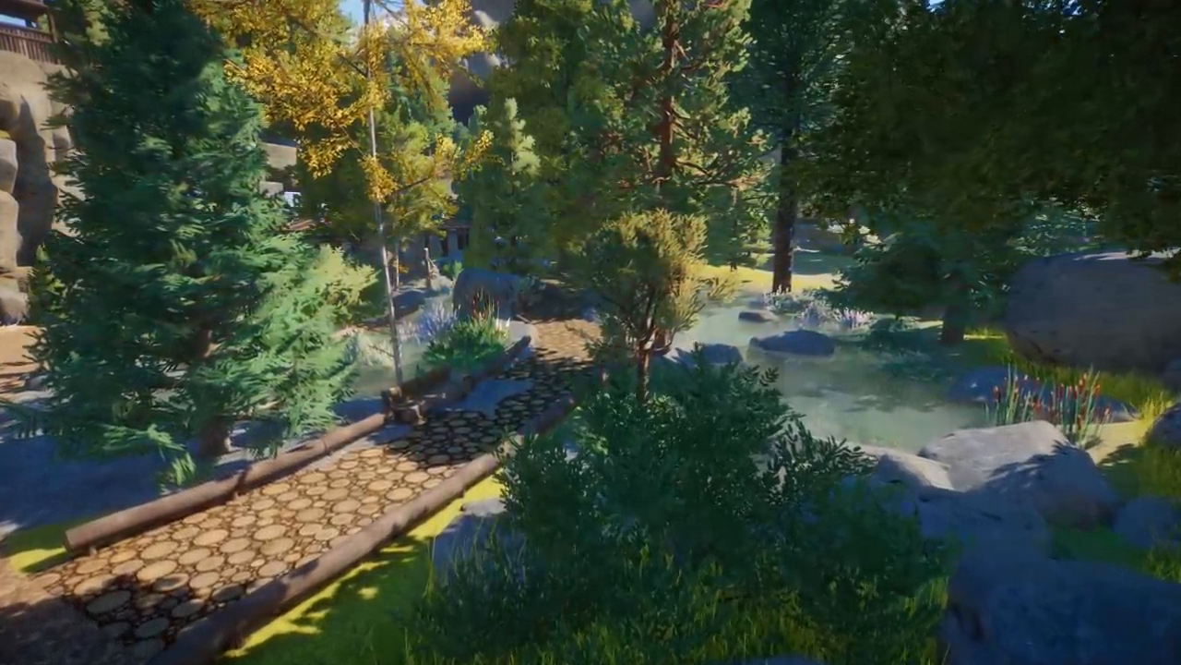
mouse_move(591, 332)
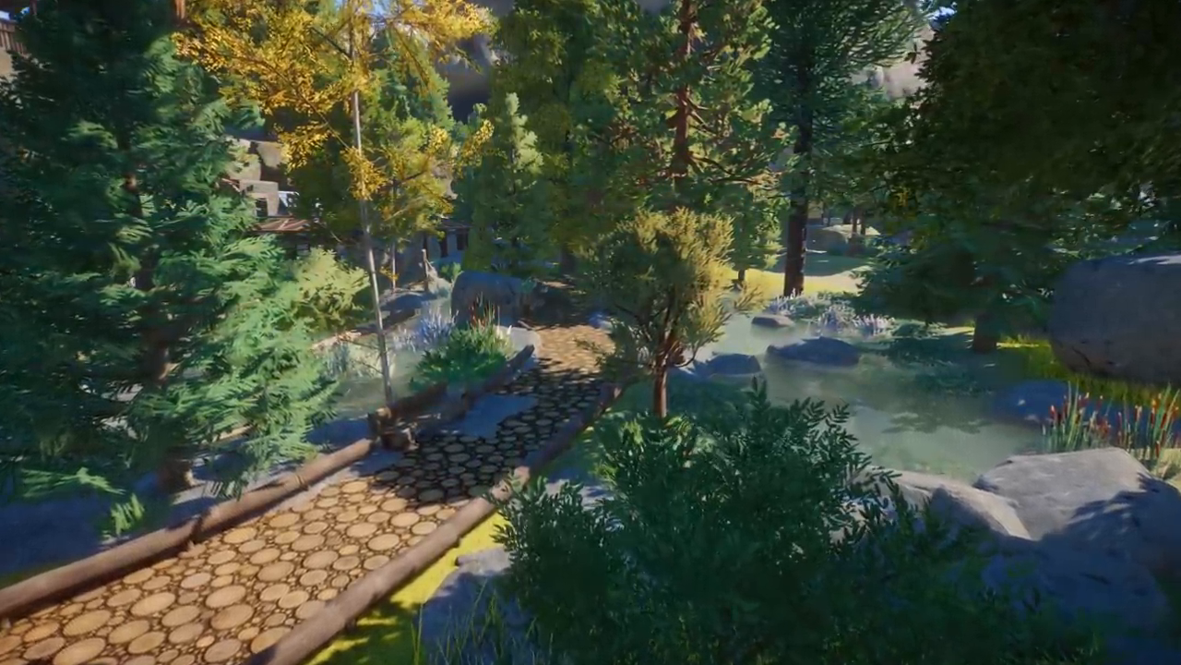
mouse_move(590, 332)
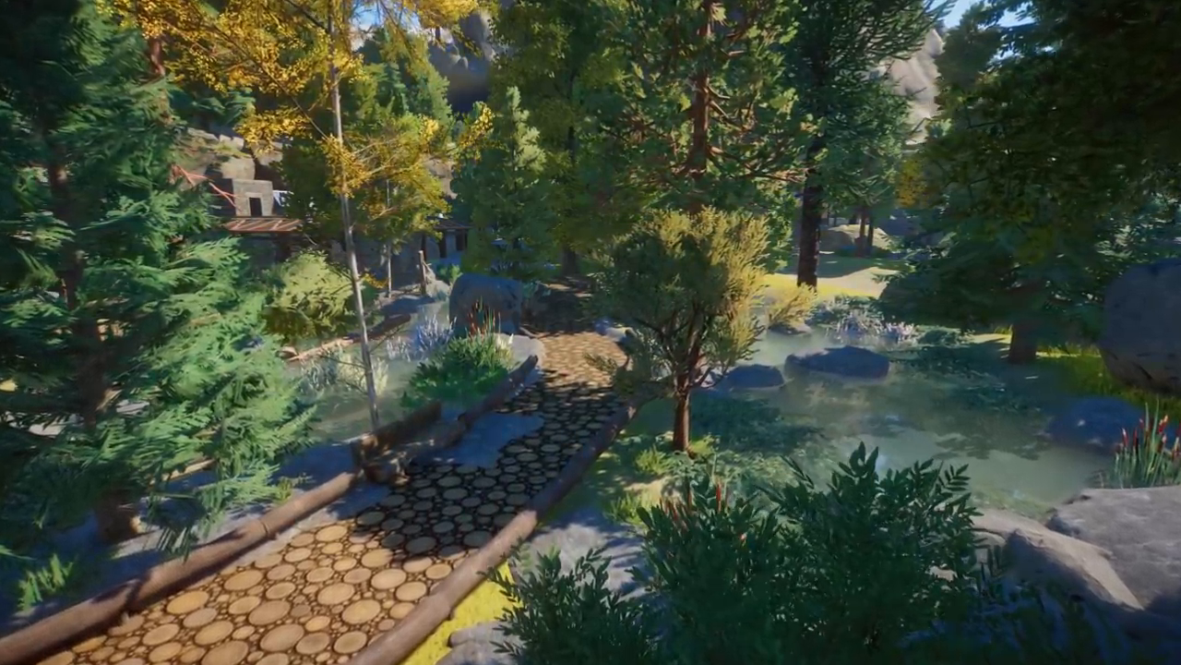
mouse_move(591, 332)
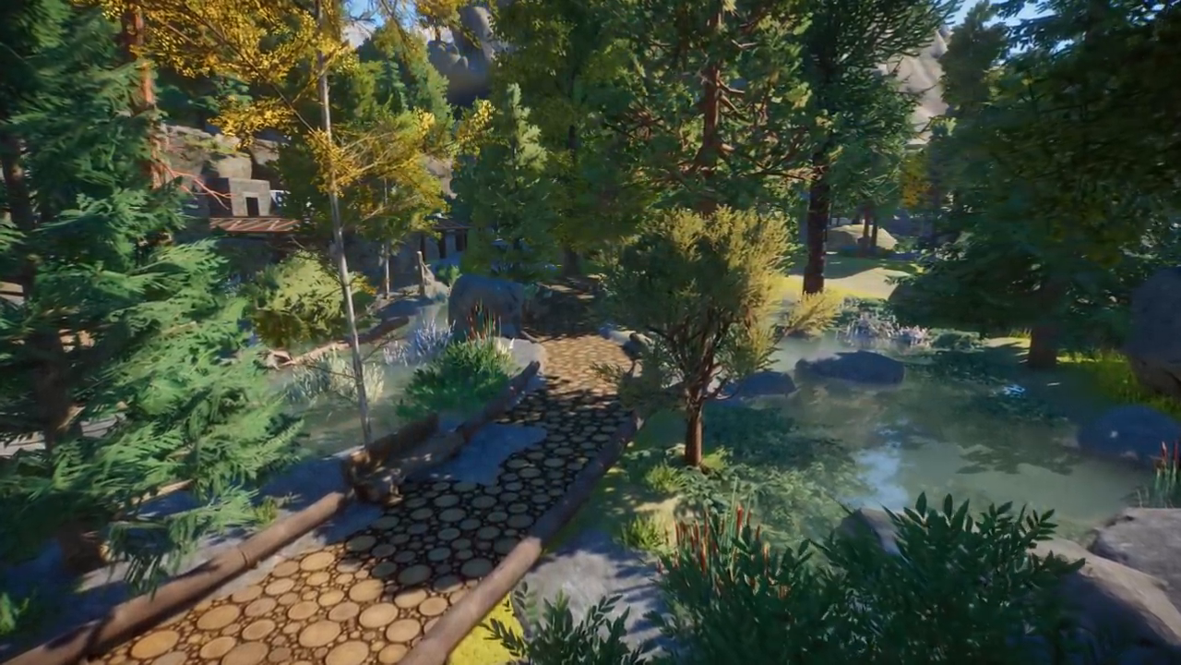